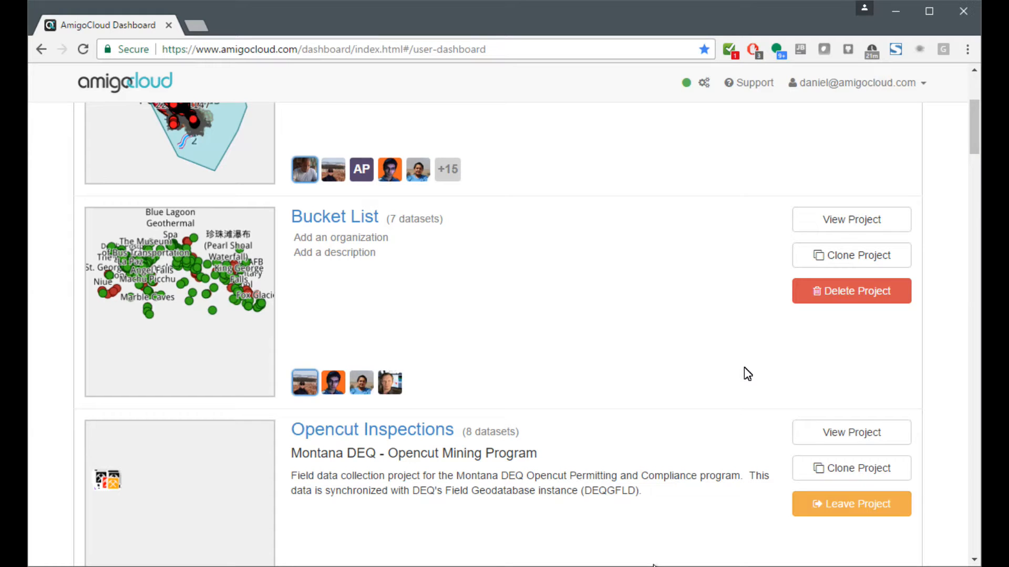
mouse_move(421, 331)
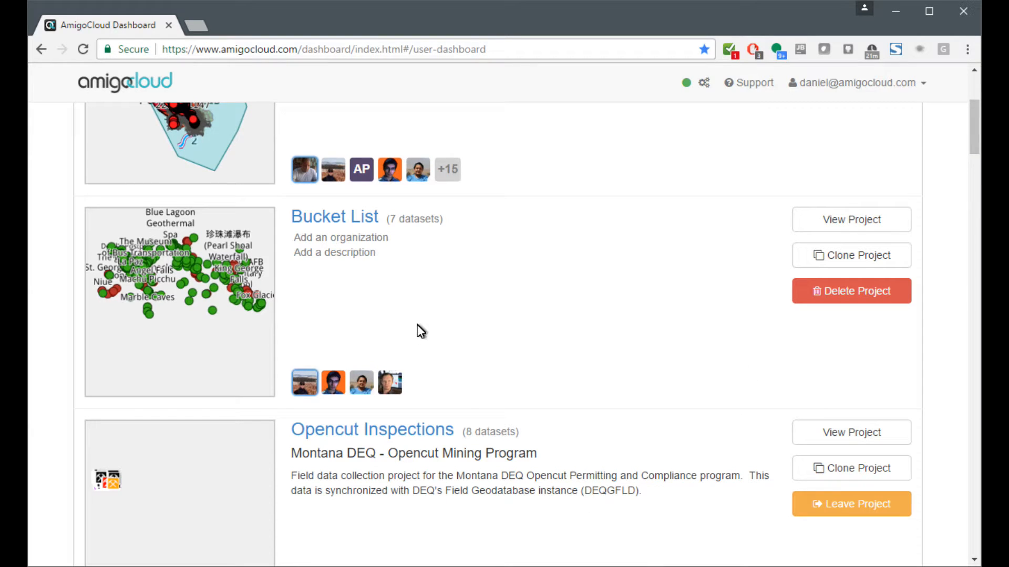
mouse_move(353, 350)
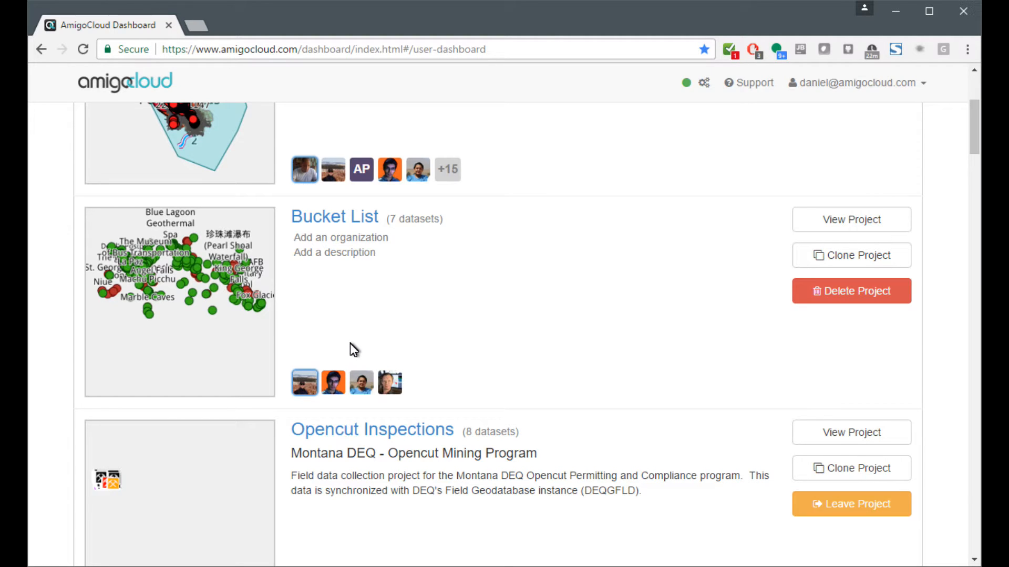
mouse_move(348, 221)
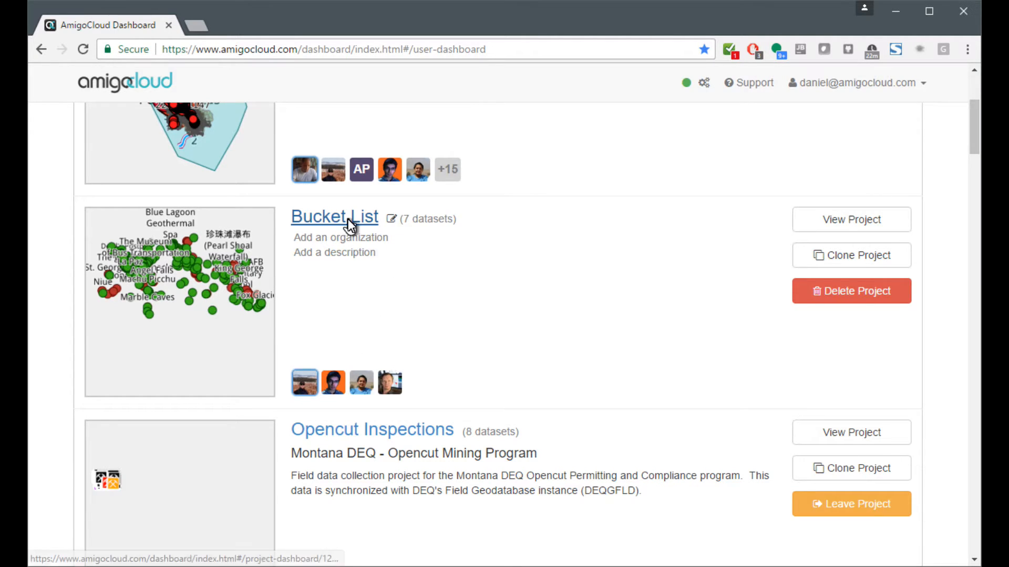
Step: Open the Bucket_List dataset from the Bucket List project and review its query-based styling rules
left_click(335, 216)
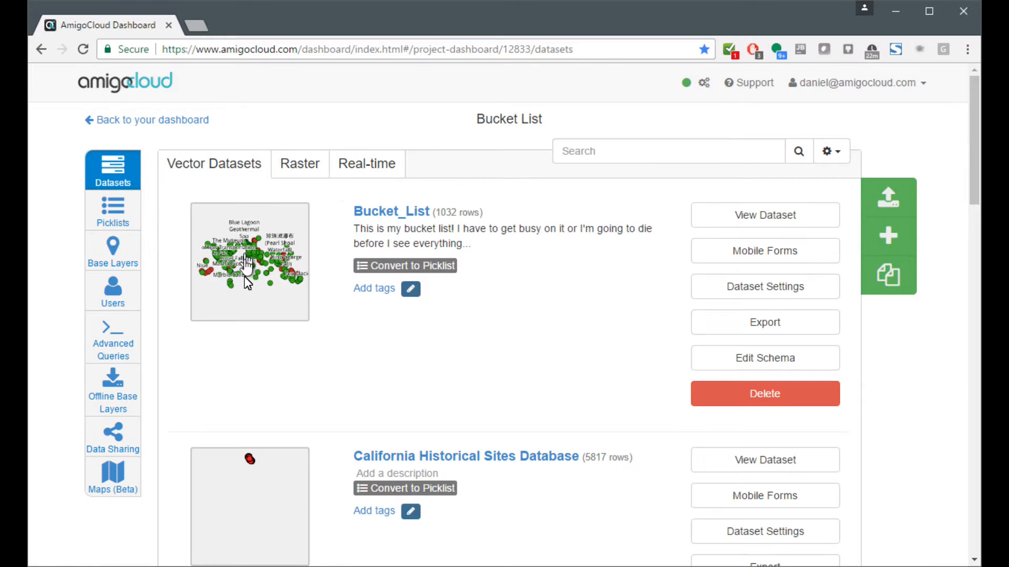
left_click(391, 212)
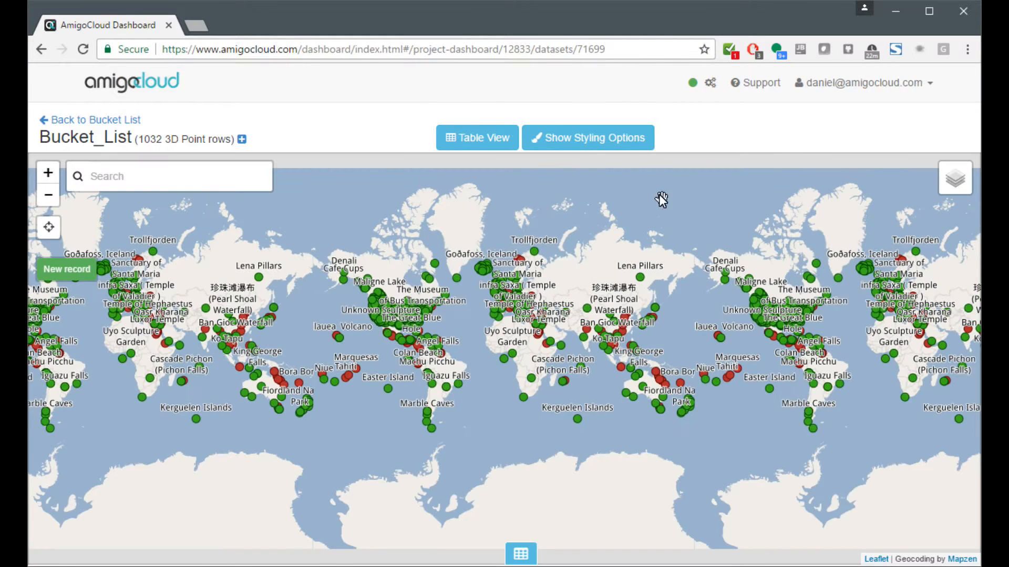
left_click(588, 136)
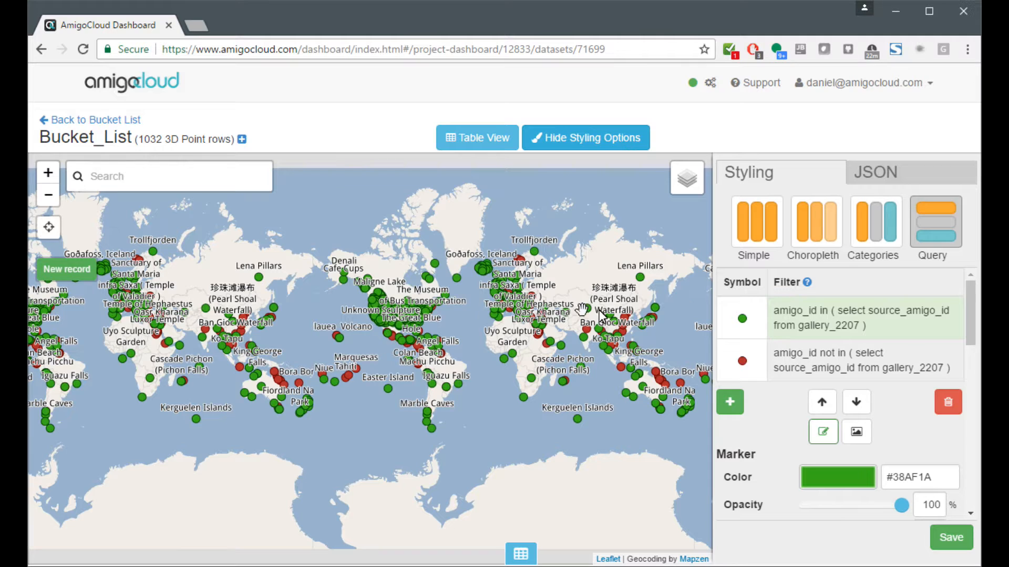
mouse_move(378, 328)
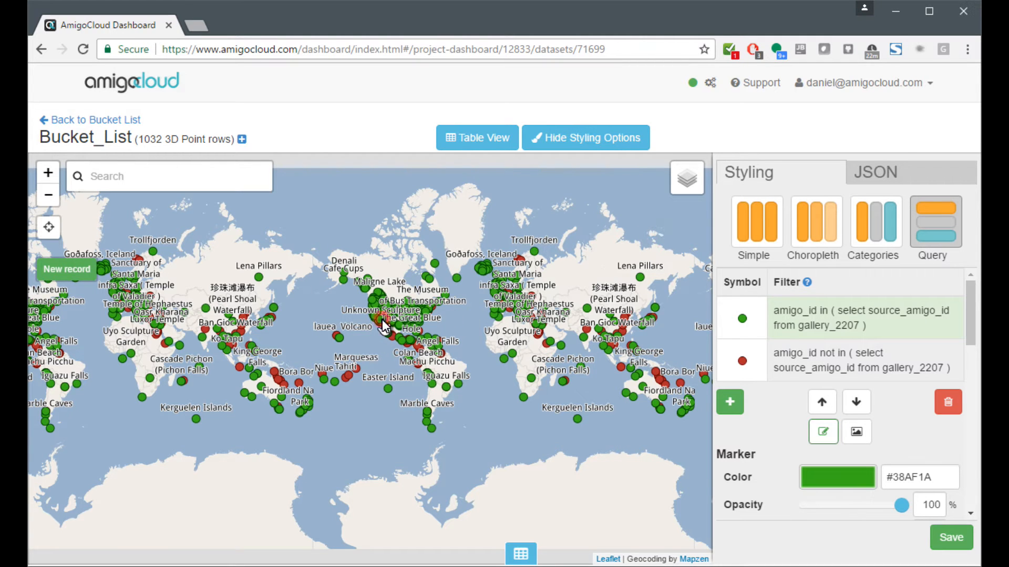
left_click(586, 138)
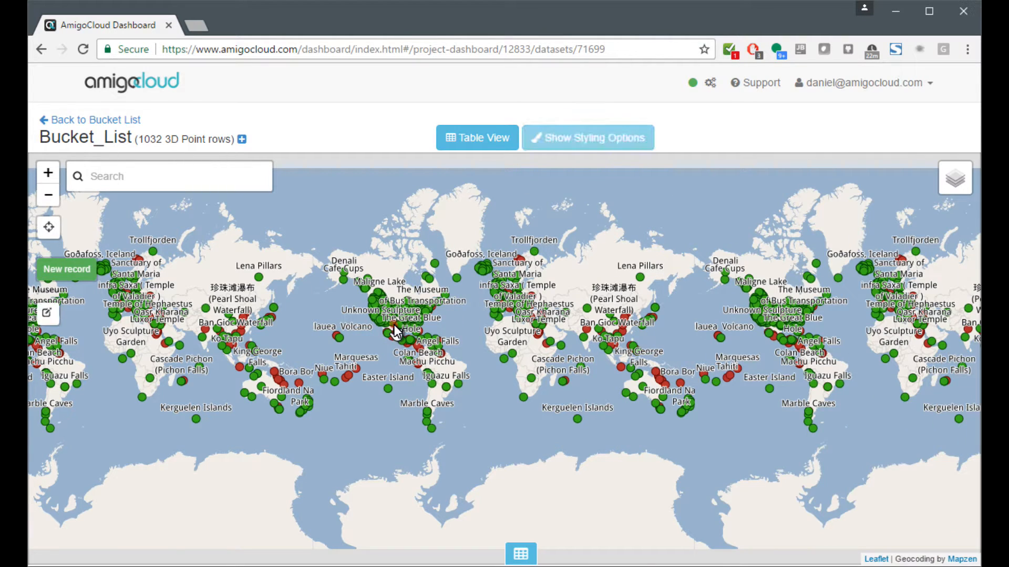
left_click(389, 311)
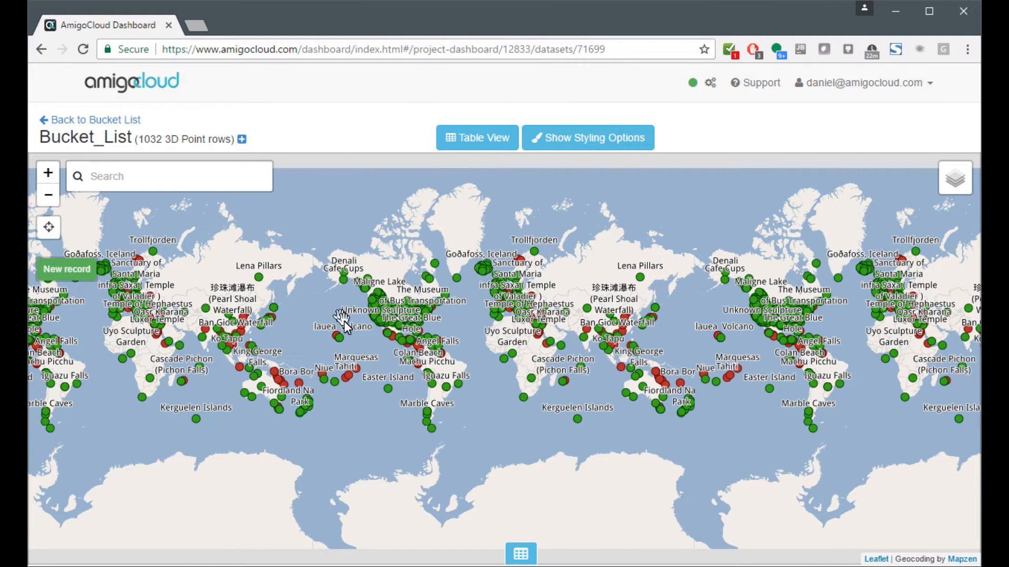
mouse_move(396, 338)
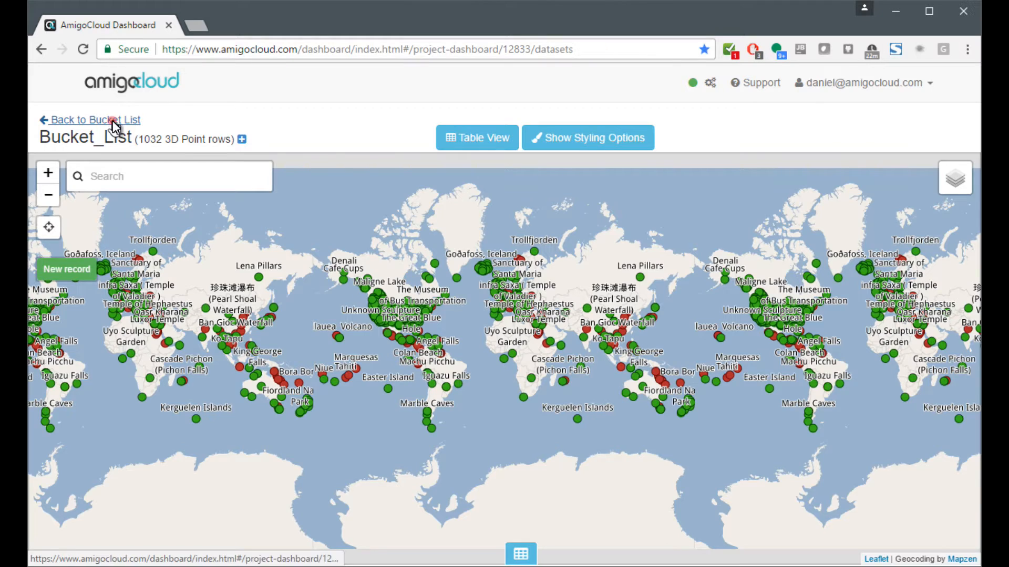
Step: Create a new map named New Bucket List in the Bucket List project
left_click(115, 482)
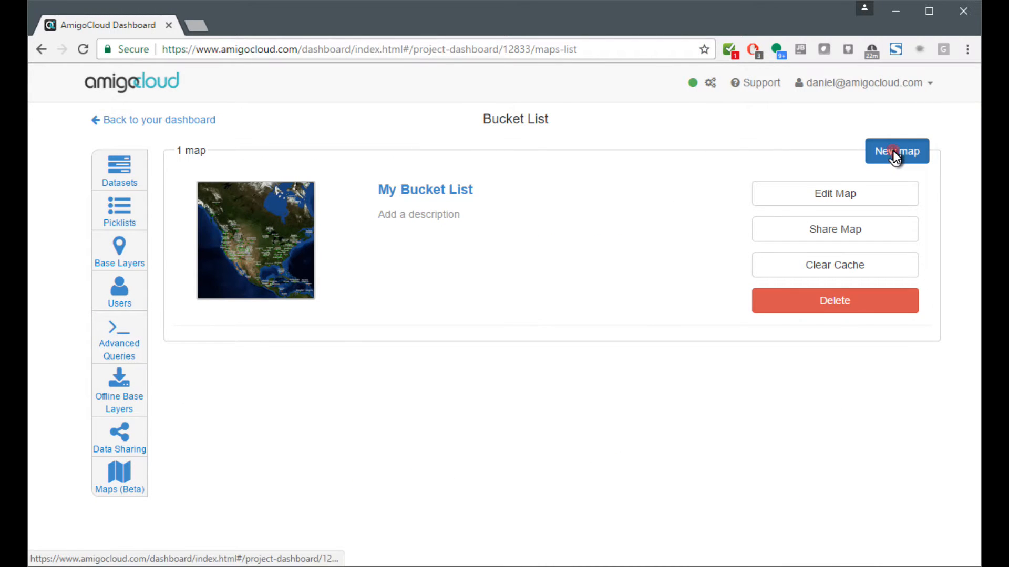
left_click(897, 151)
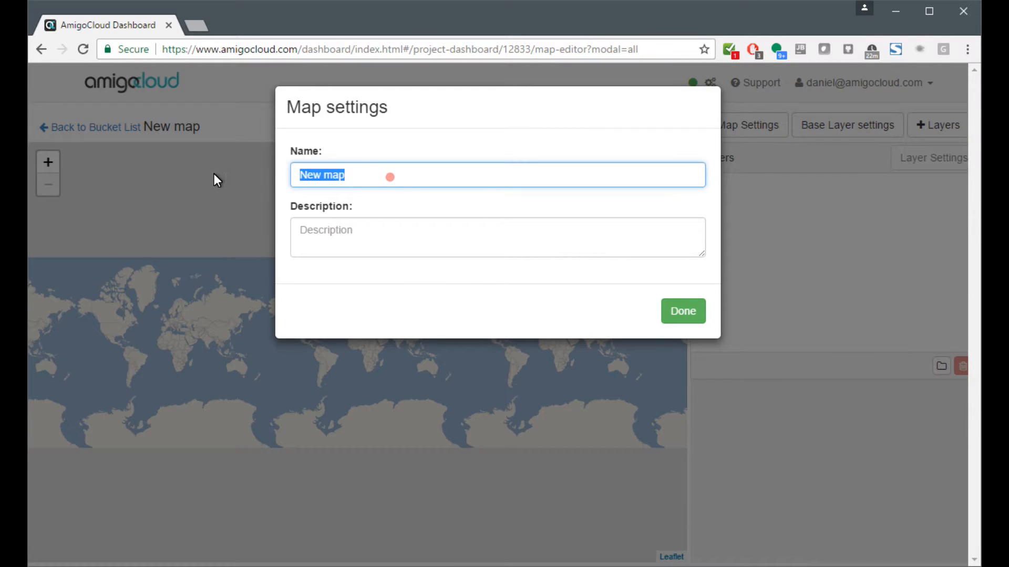
type("New BUcket List")
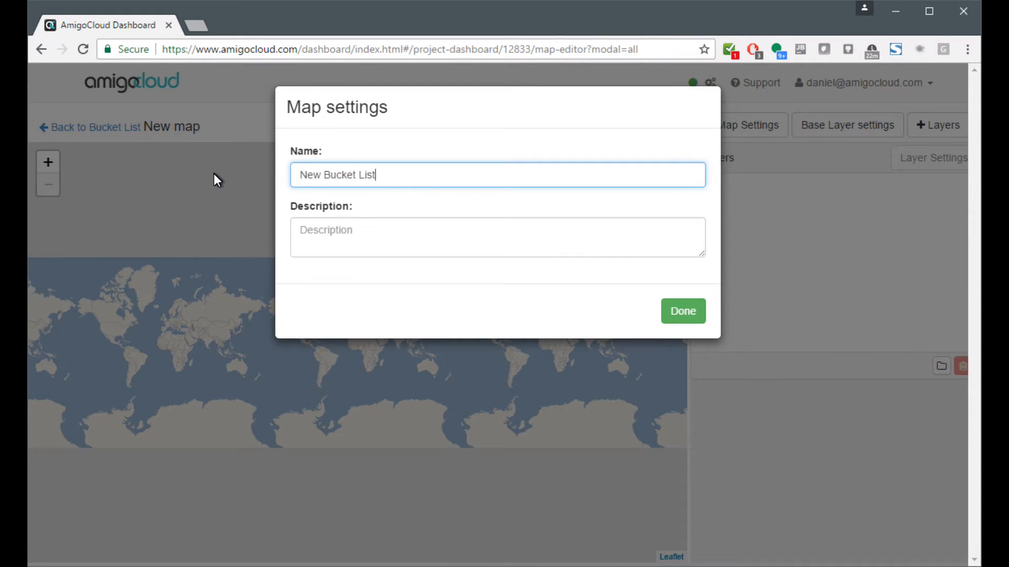
left_click(683, 311)
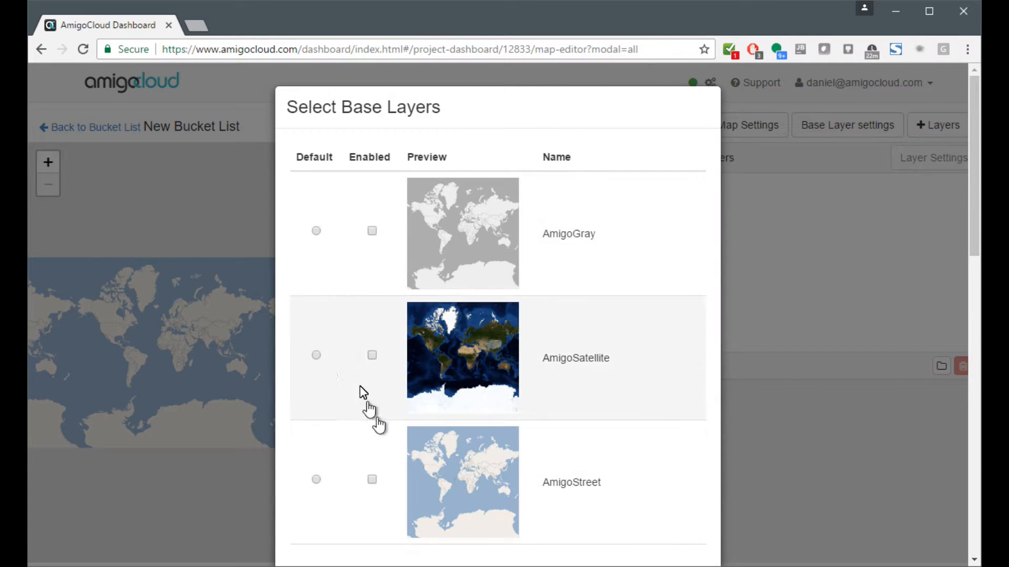
Step: Set AmigoSatellite as the default base layer and also enable AmigoGray
left_click(315, 355)
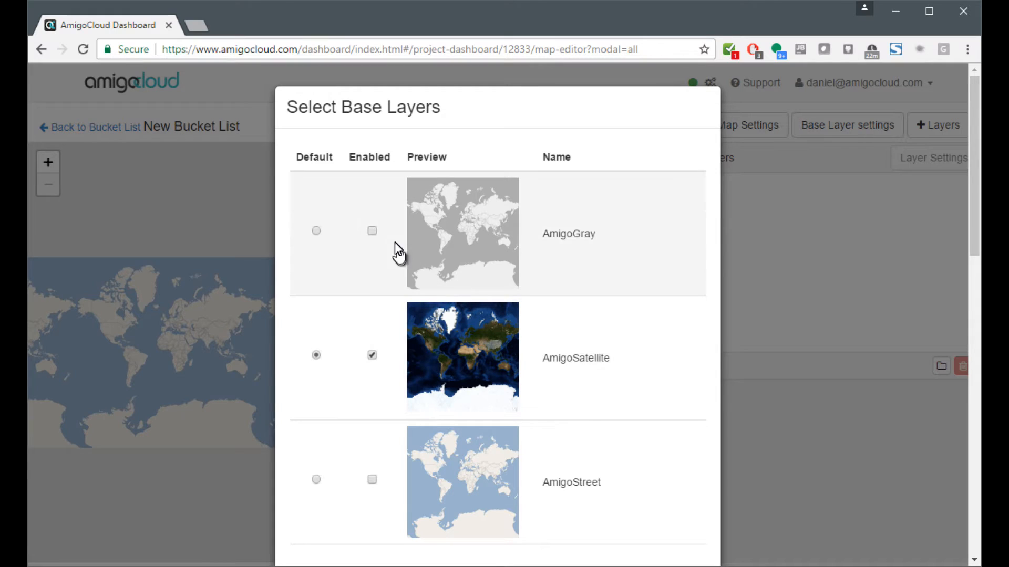
left_click(372, 230)
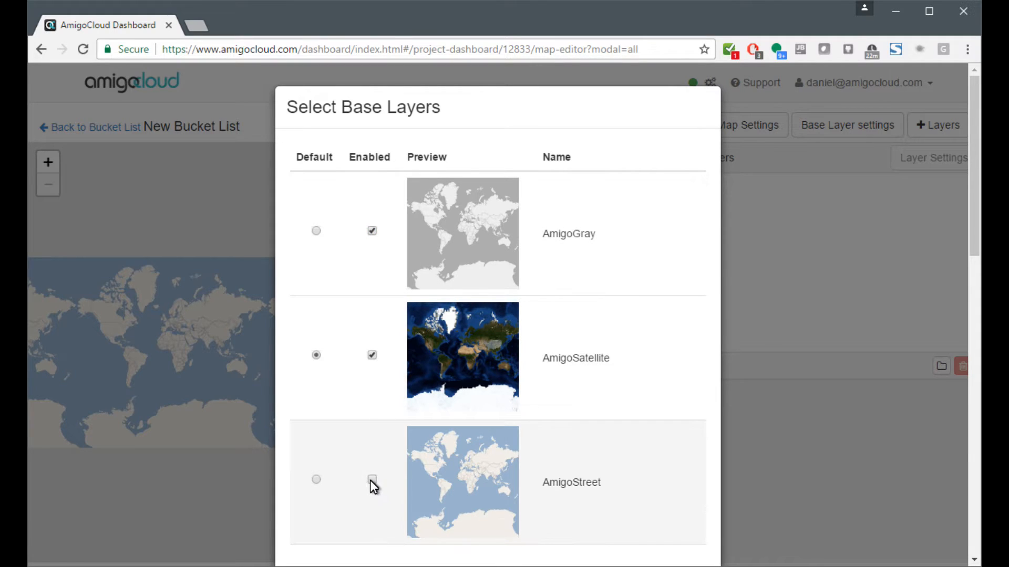
scroll("down", 3)
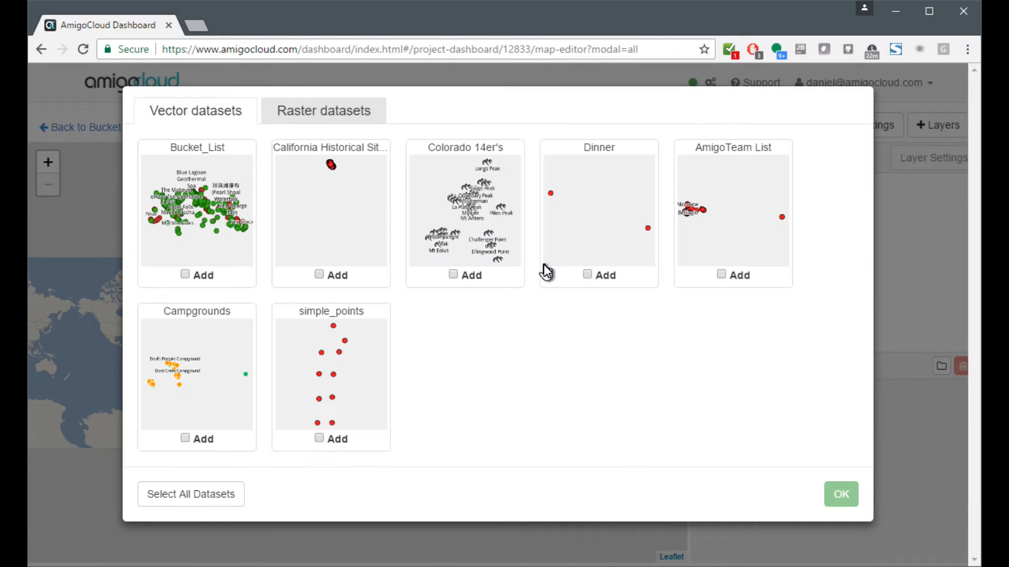
Step: Add the Bucket_List and Colorado 14er's vector datasets as map layers
left_click(185, 276)
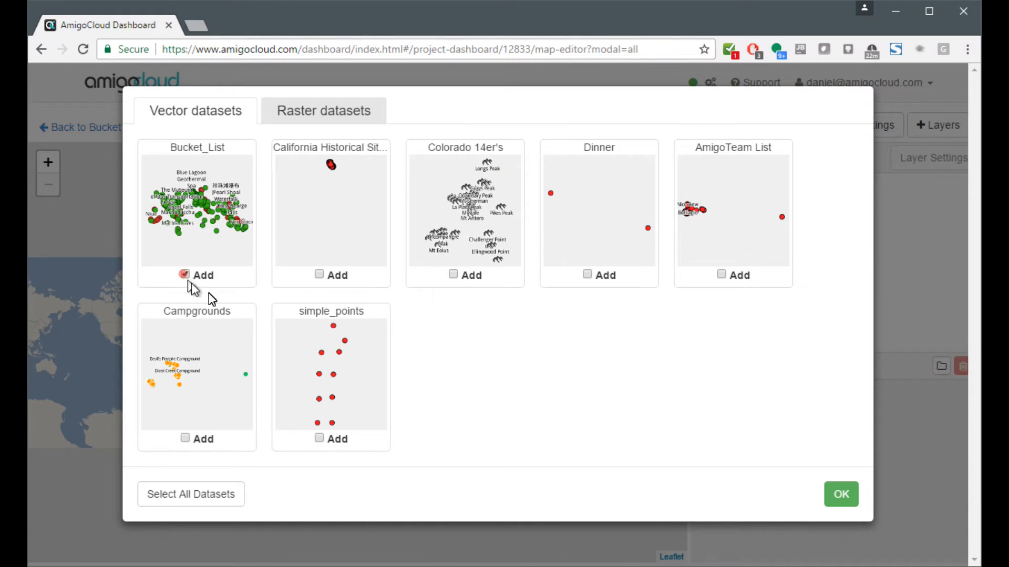
left_click(451, 275)
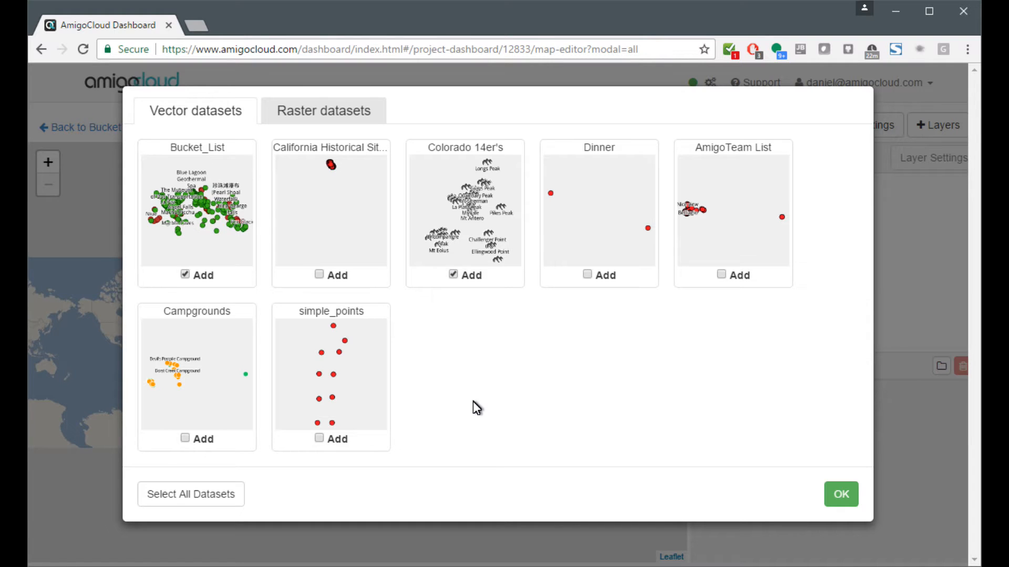
left_click(841, 493)
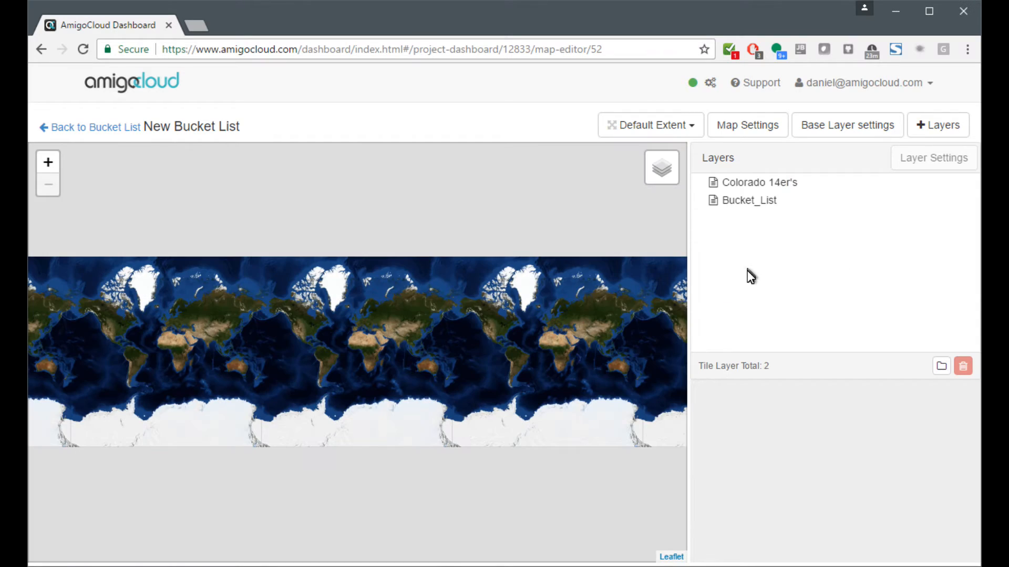
left_click(748, 200)
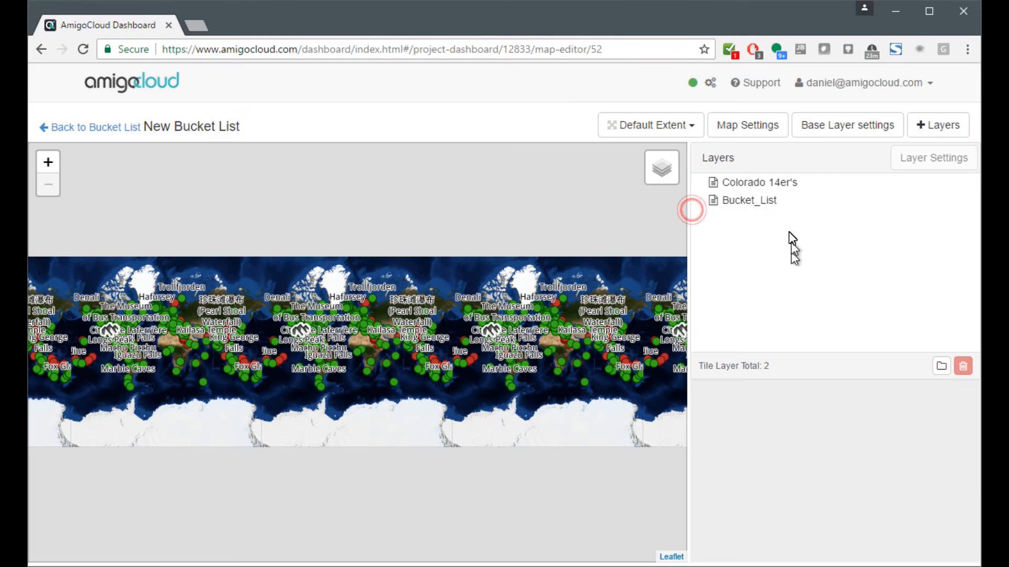
Step: Style the Bucket_List layer by categories on the visited field
left_click(748, 199)
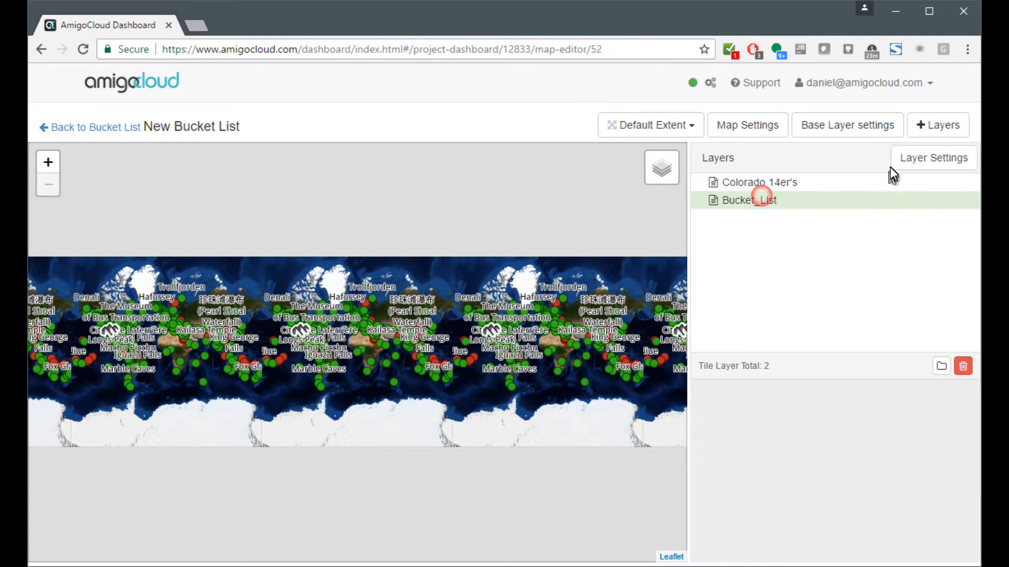
left_click(757, 200)
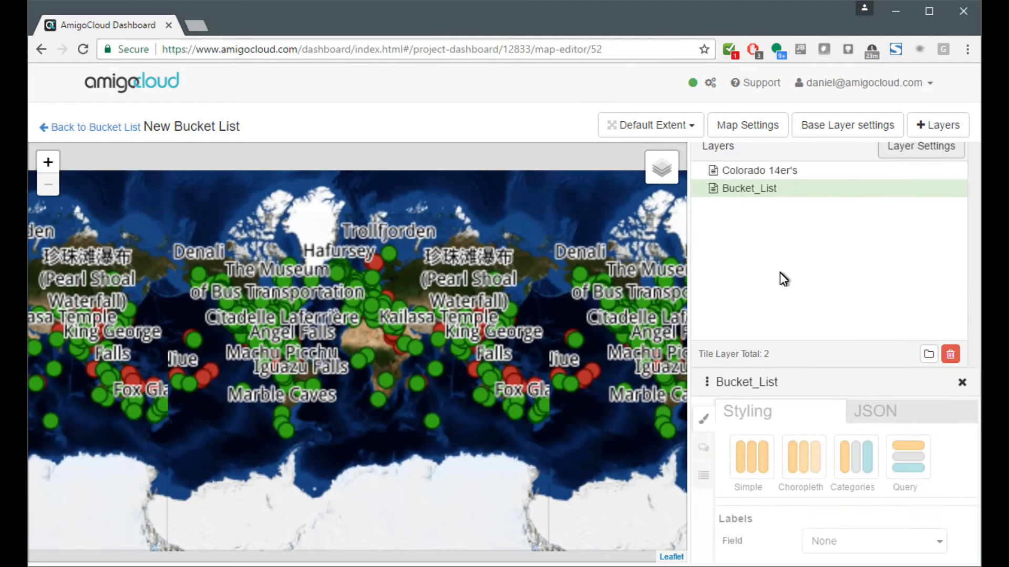
left_click(801, 232)
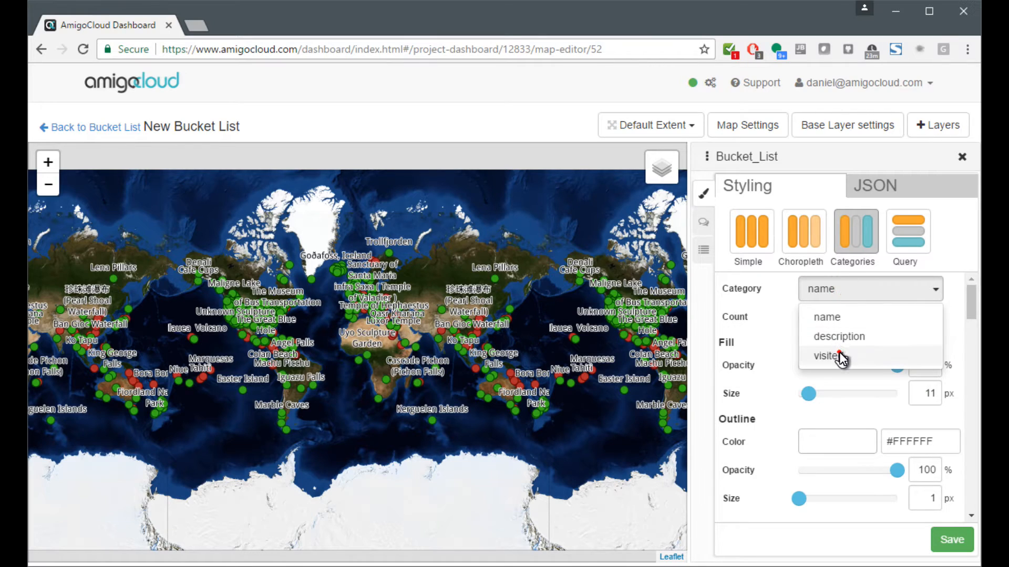
left_click(828, 356)
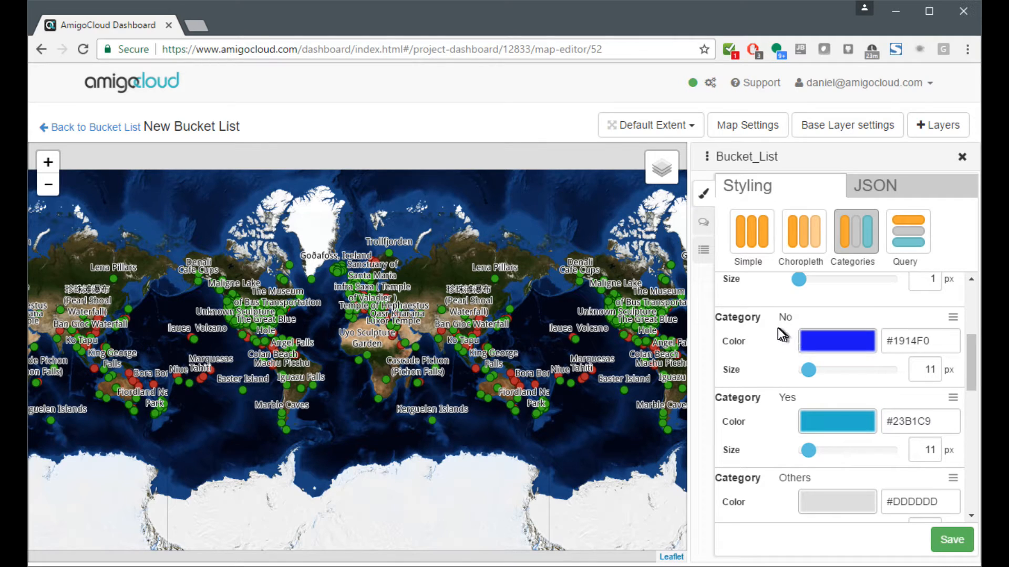
Step: Colour No as orange #F0A514 and Yes as green #1DC719, and save the styling
left_click(837, 340)
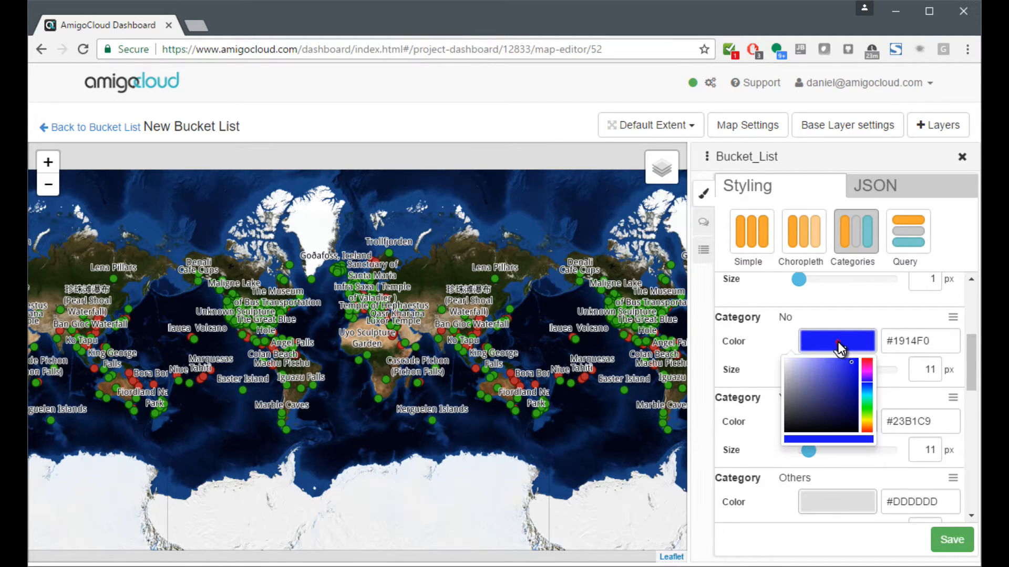
left_click(866, 422)
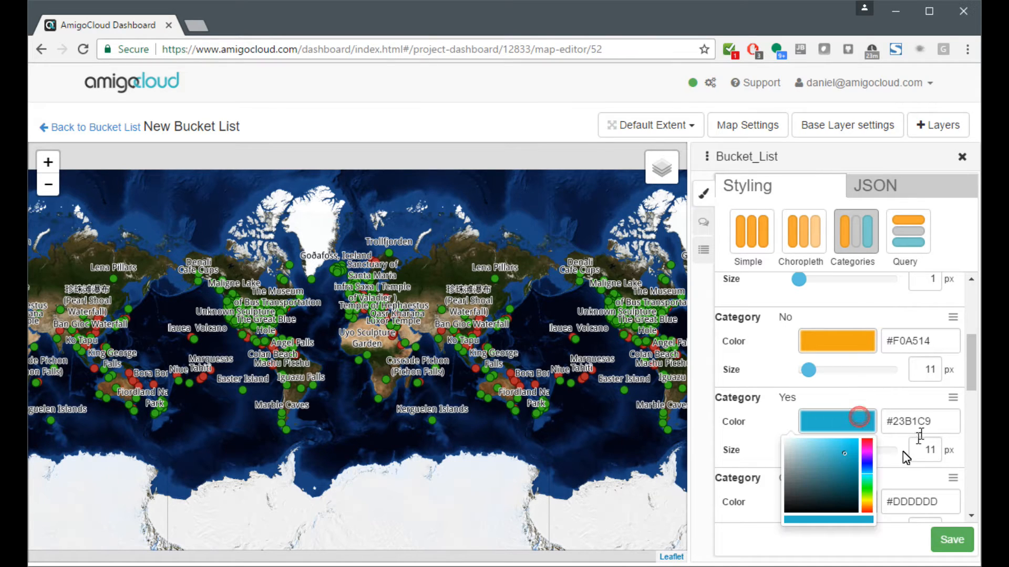
left_click(869, 479)
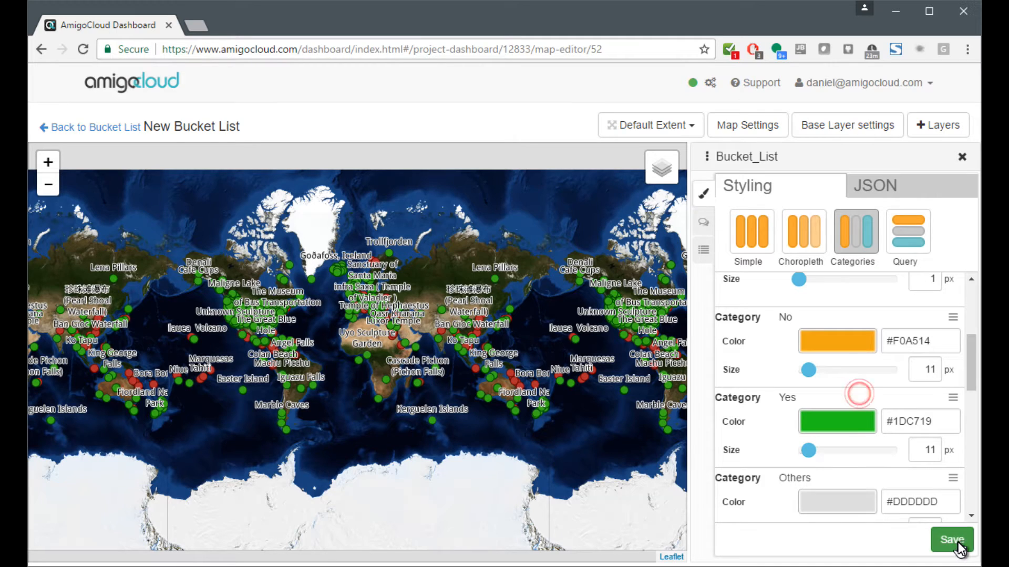
left_click(952, 540)
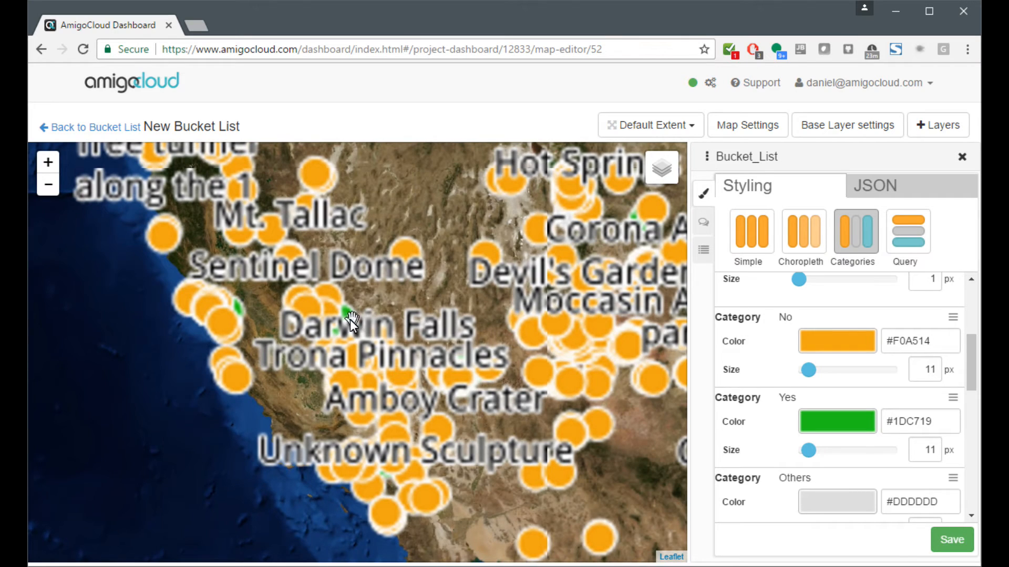
Step: Set the map's default extent to the current view over California and Nevada
scroll("down", 3)
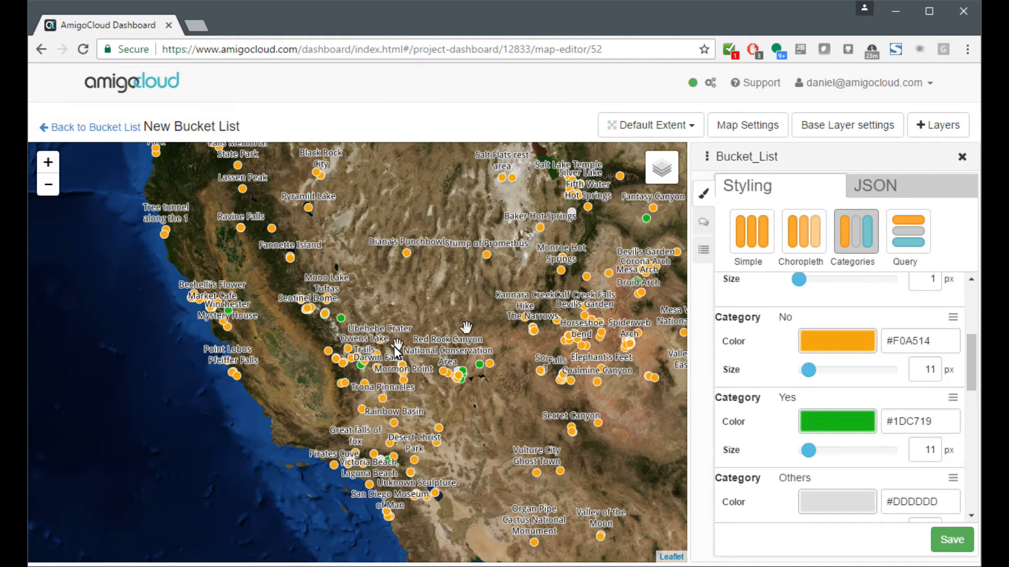
mouse_move(668, 125)
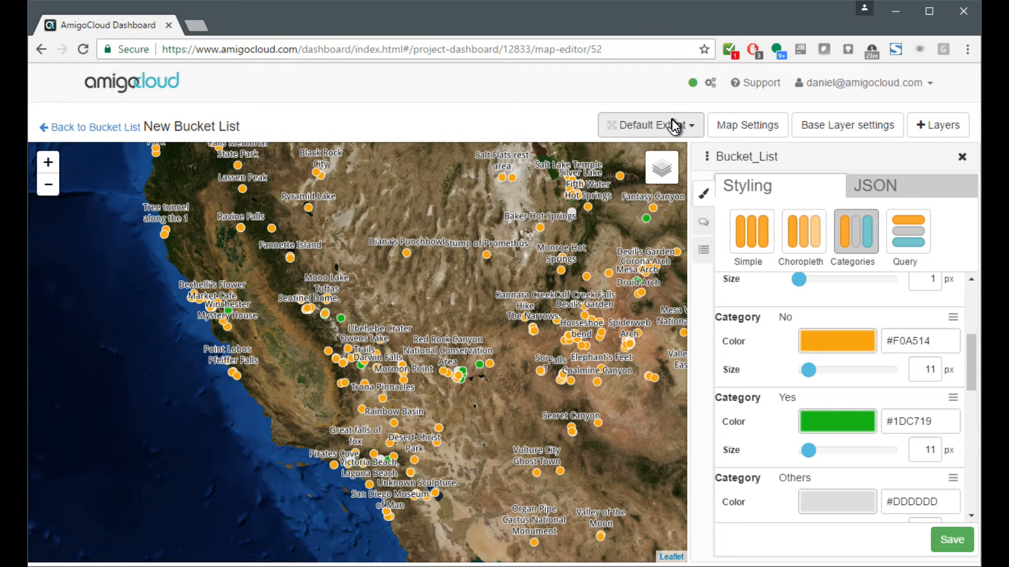
left_click(650, 125)
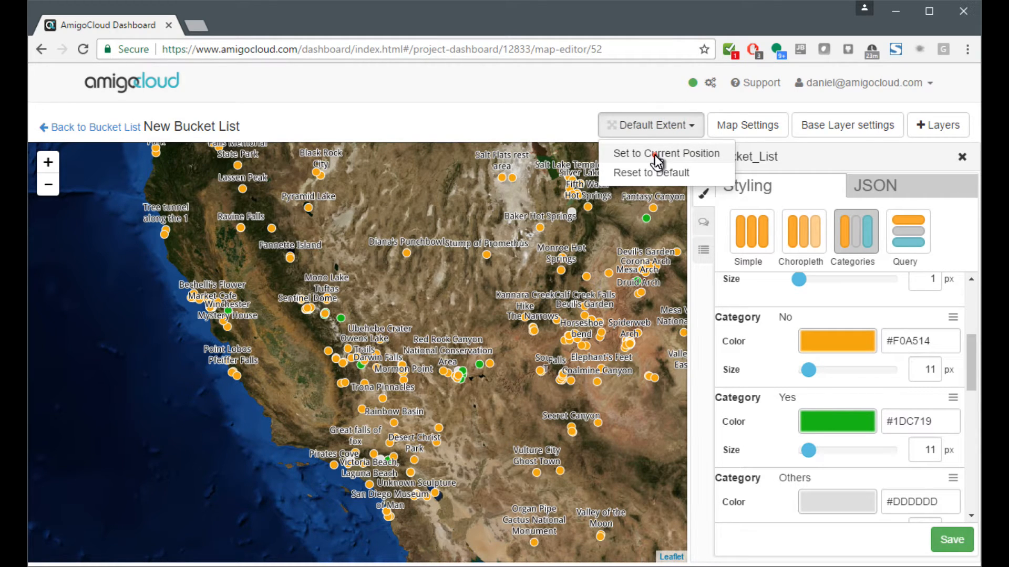
left_click(667, 153)
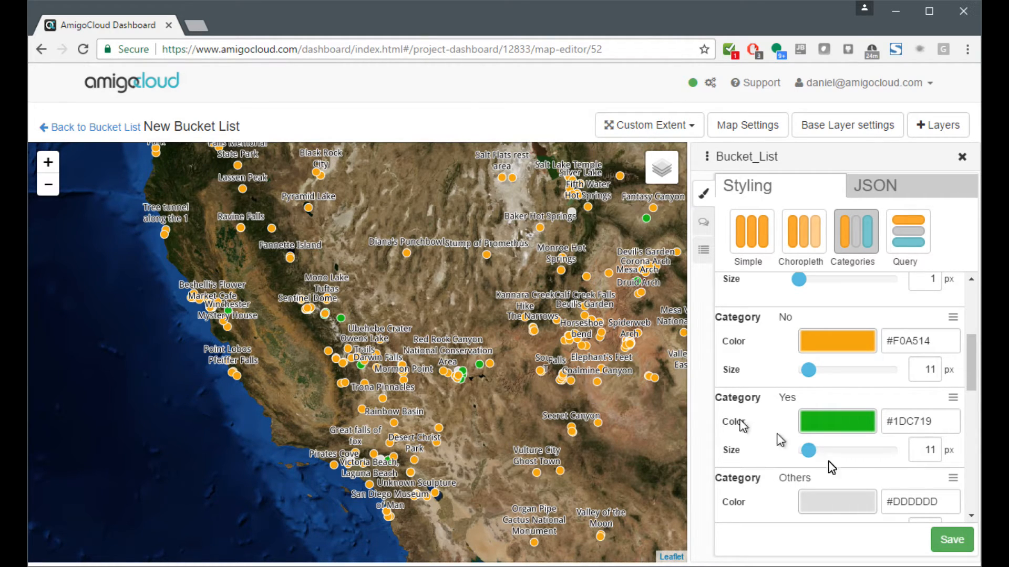
mouse_move(702, 223)
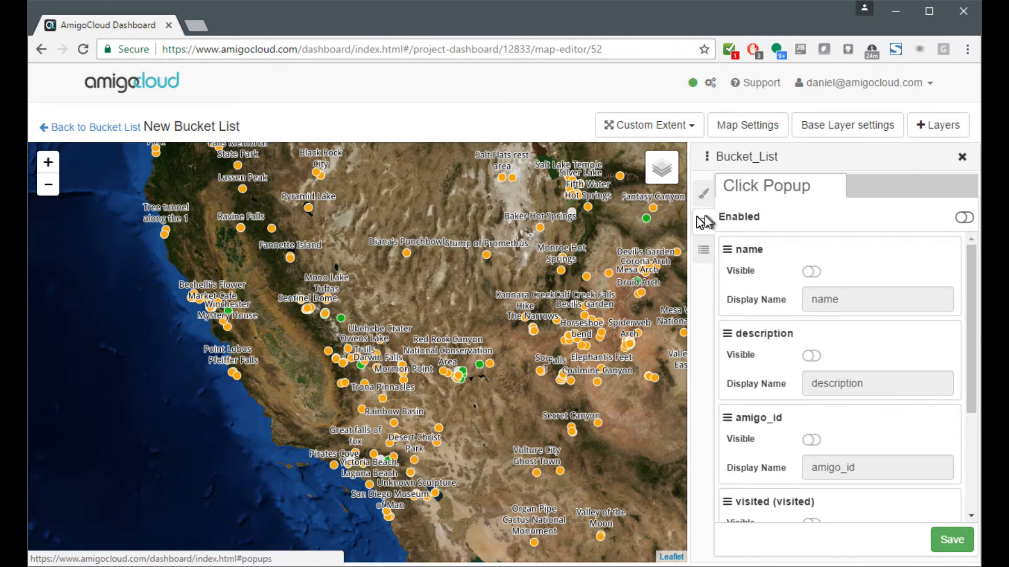
Step: Enable click popups with photo thumbnails, save them, and check the McWay Falls popup
left_click(963, 216)
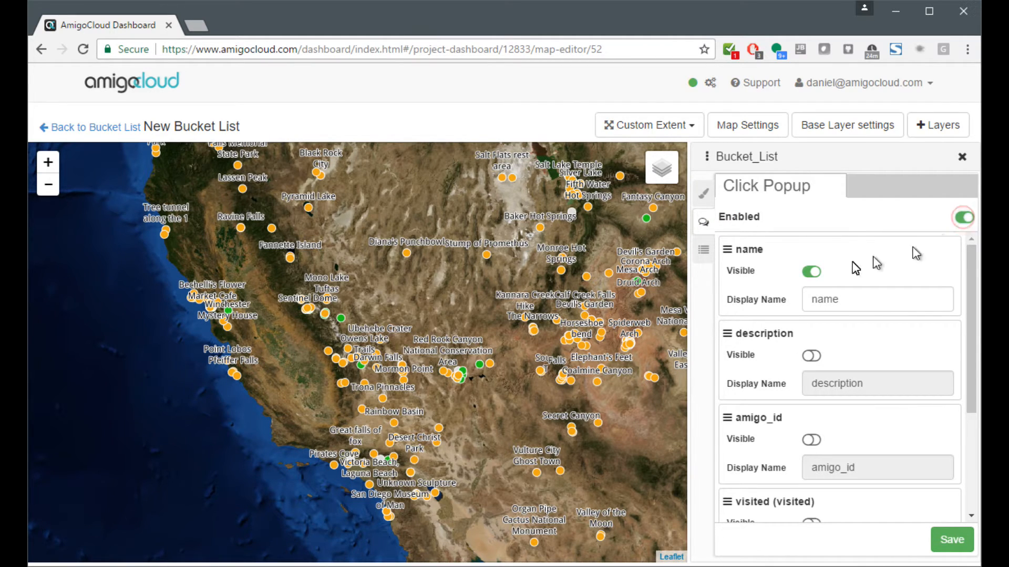
scroll("down", 3)
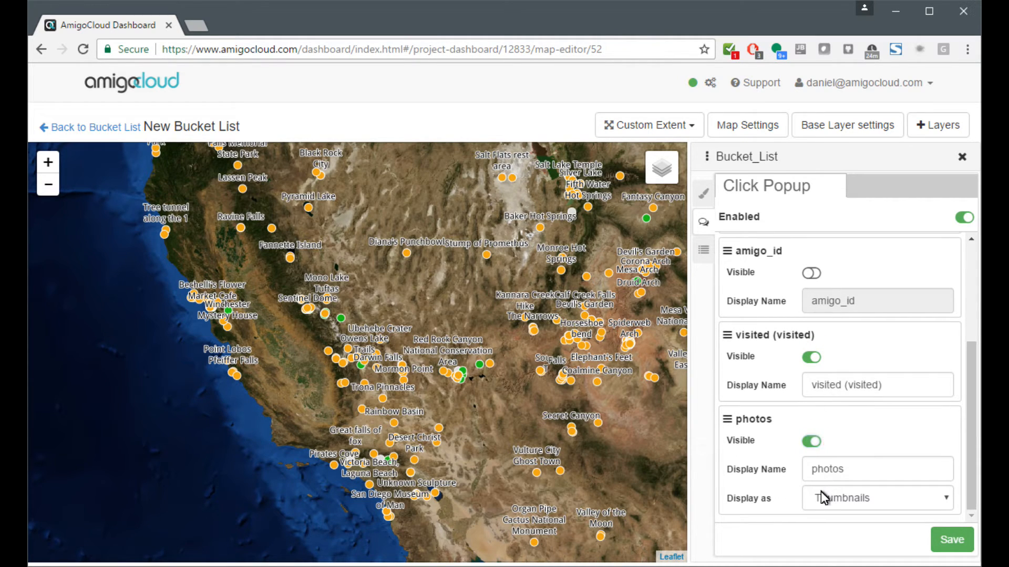
left_click(952, 540)
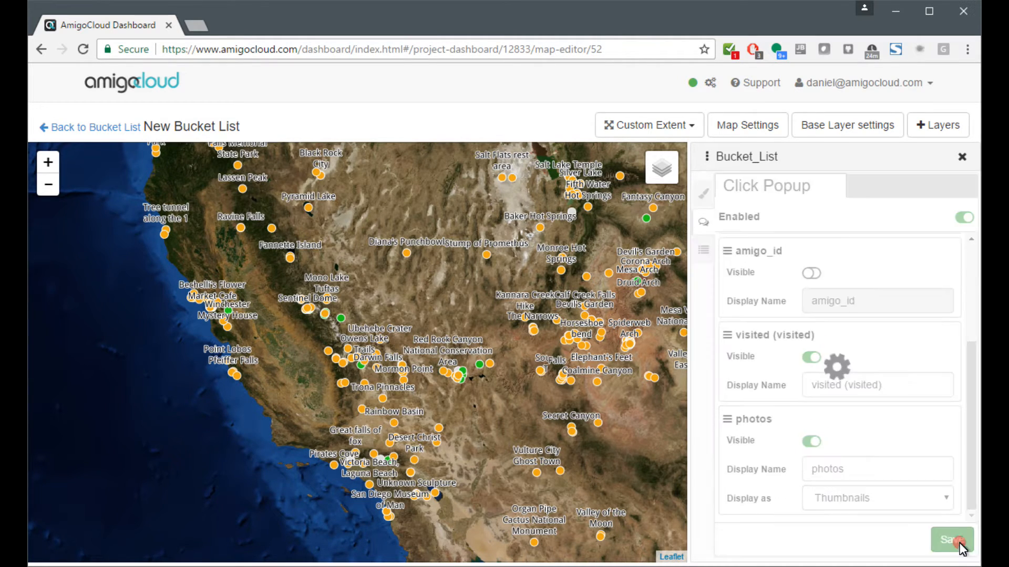
left_click(952, 540)
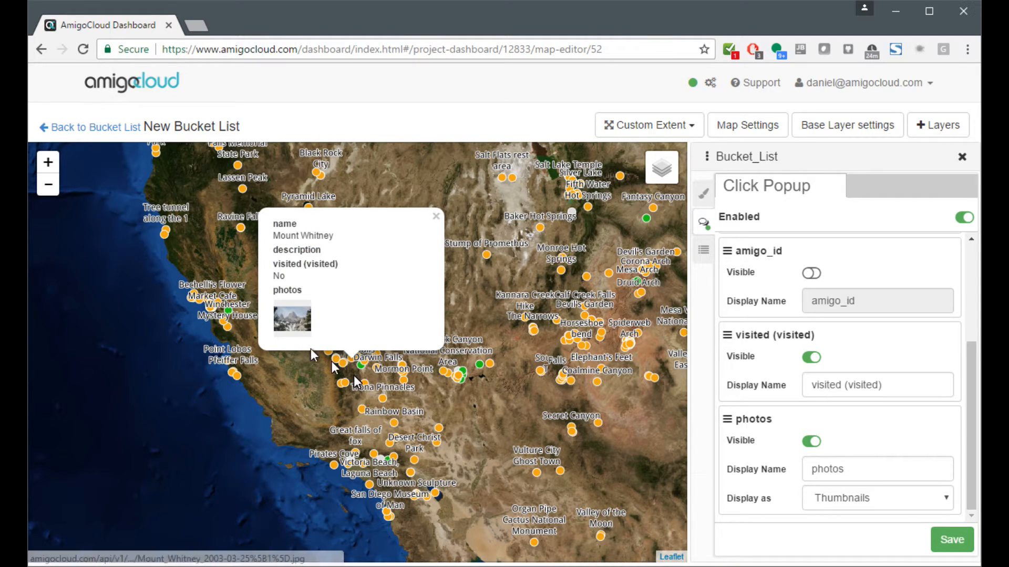
left_click(462, 380)
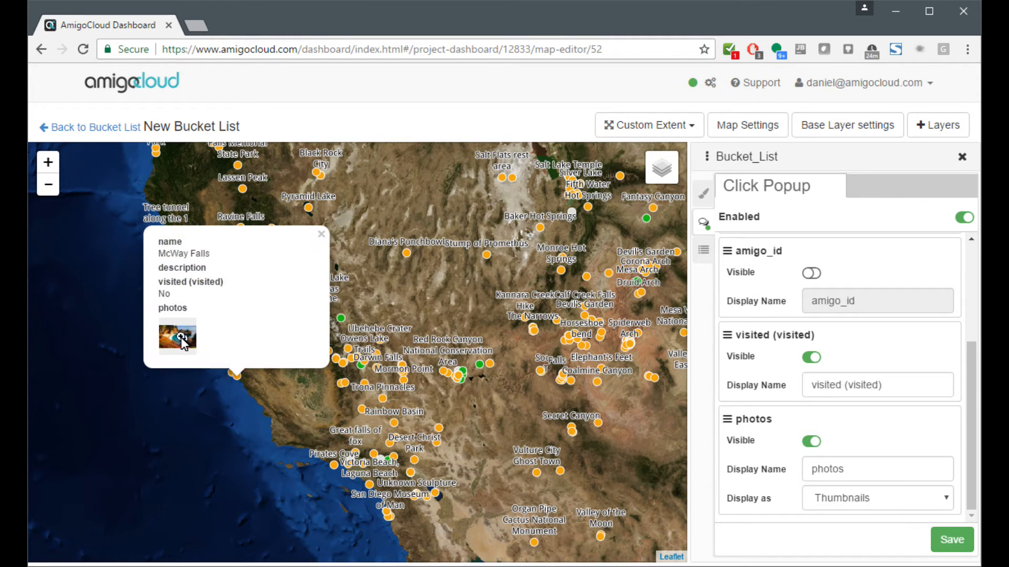
Step: Display the photos field as a Gallery and check it in the Rae Lakes popup
left_click(876, 498)
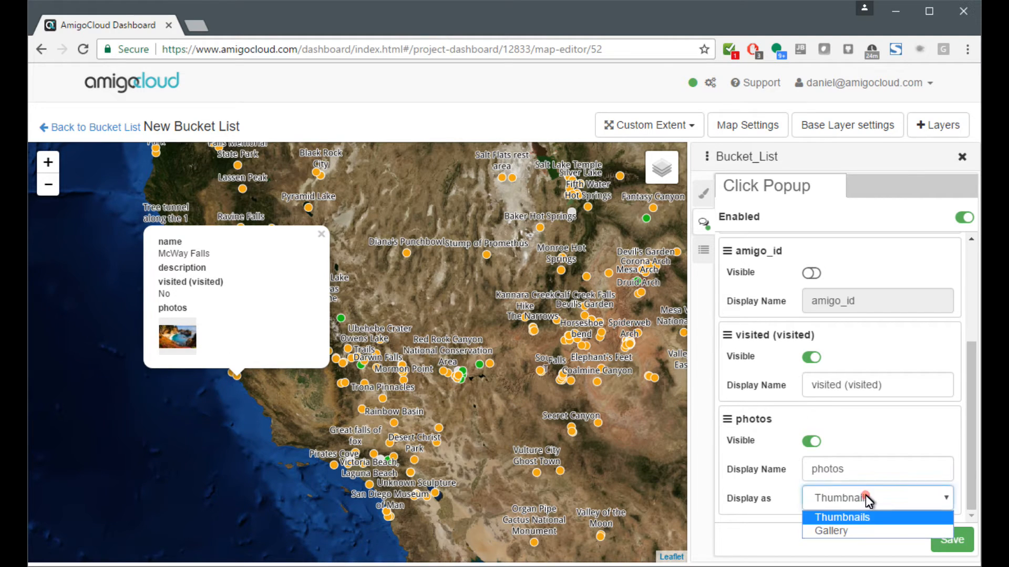
left_click(830, 531)
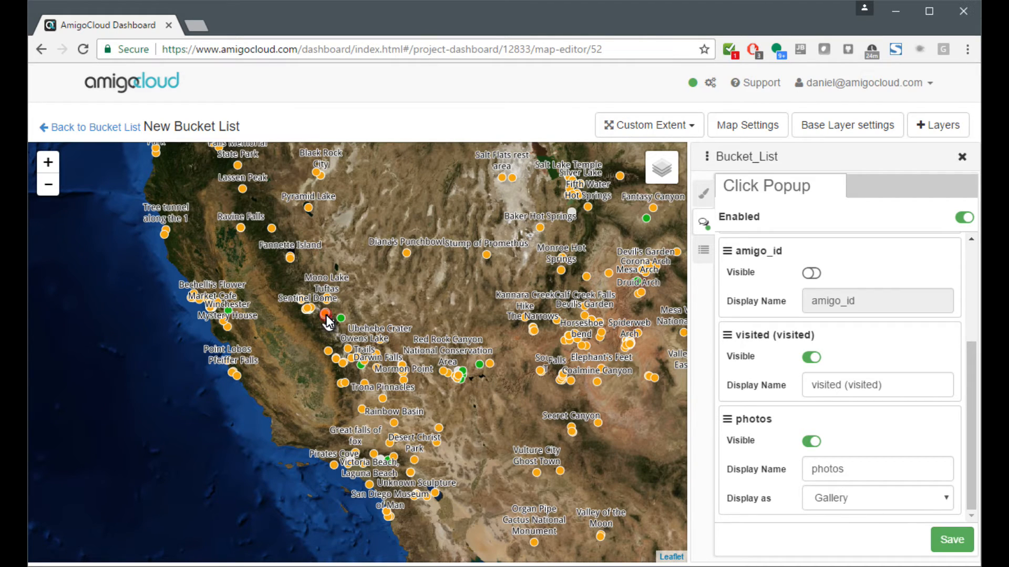
left_click(324, 317)
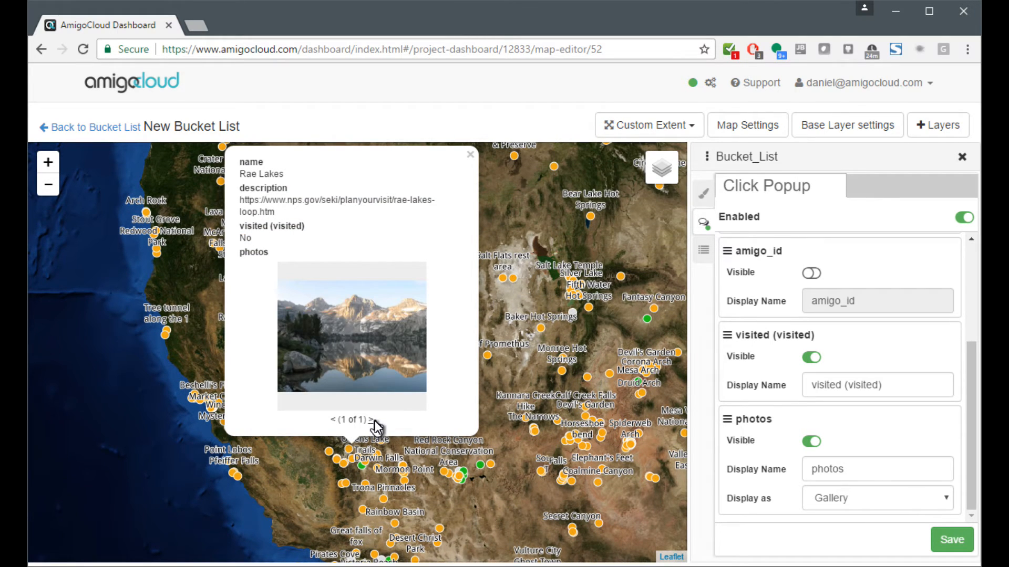
mouse_move(239, 501)
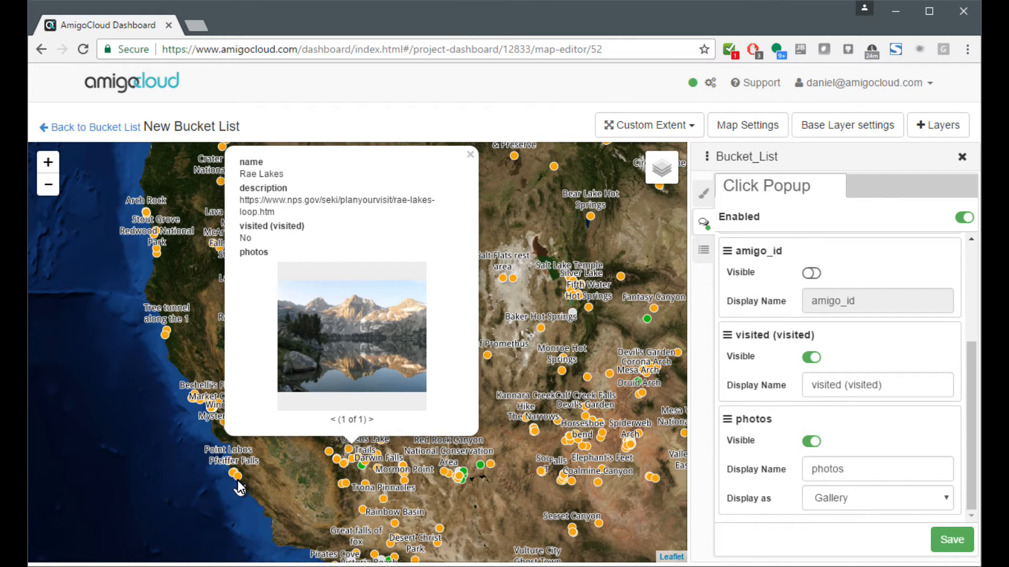
left_click(233, 478)
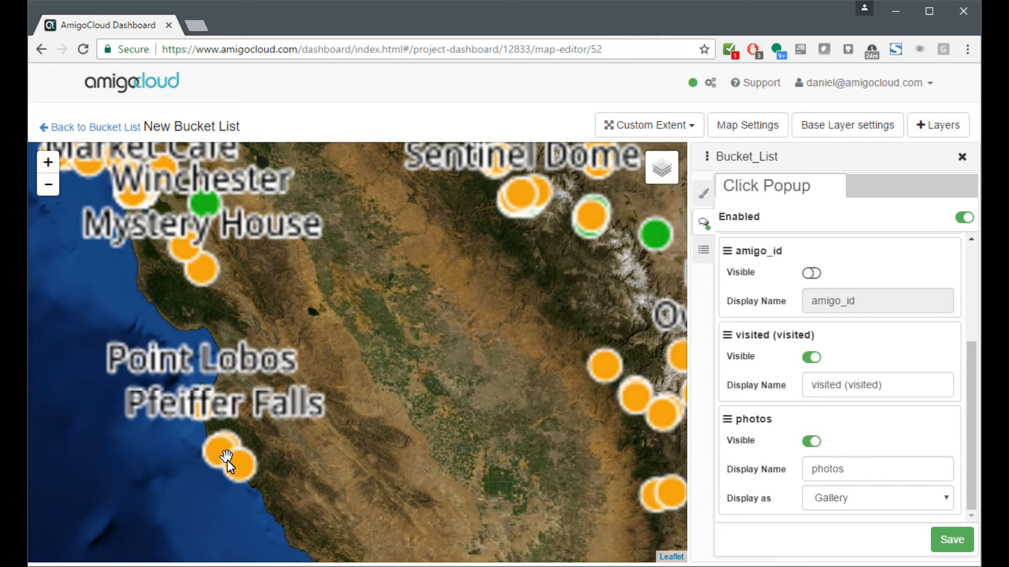
Step: Browse the Pfeiffer Beach popup's photo gallery through its next photos
left_click(218, 460)
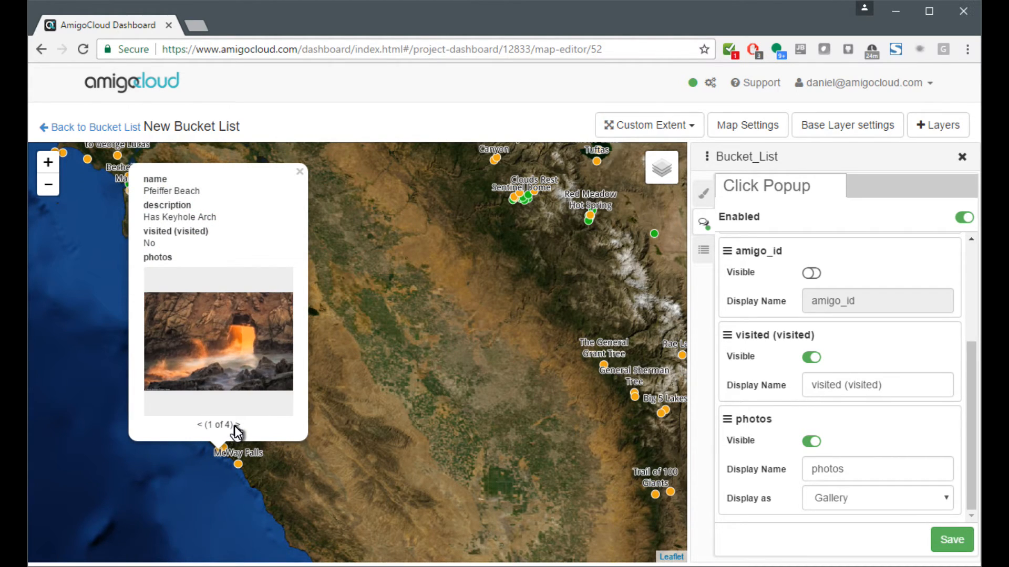
left_click(238, 424)
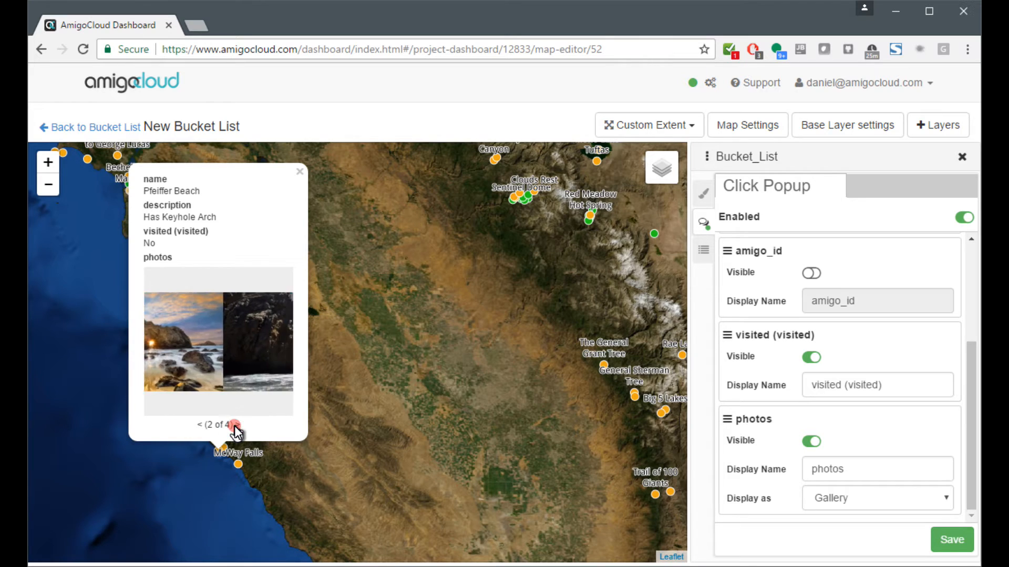
left_click(299, 171)
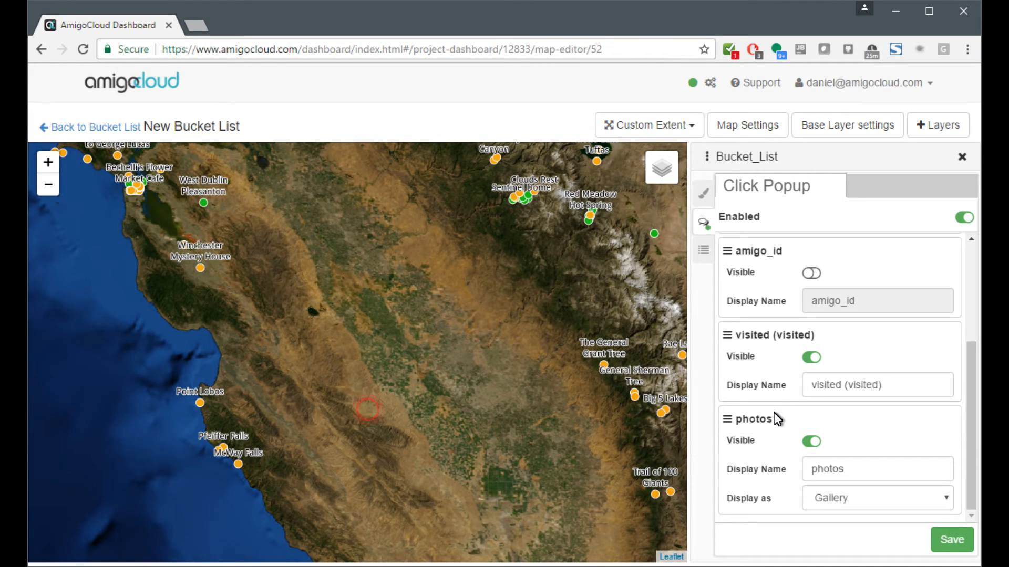
Step: Title the legend Places, hide Others, and prefix categories with 'Visited? - '
left_click(704, 250)
type("V")
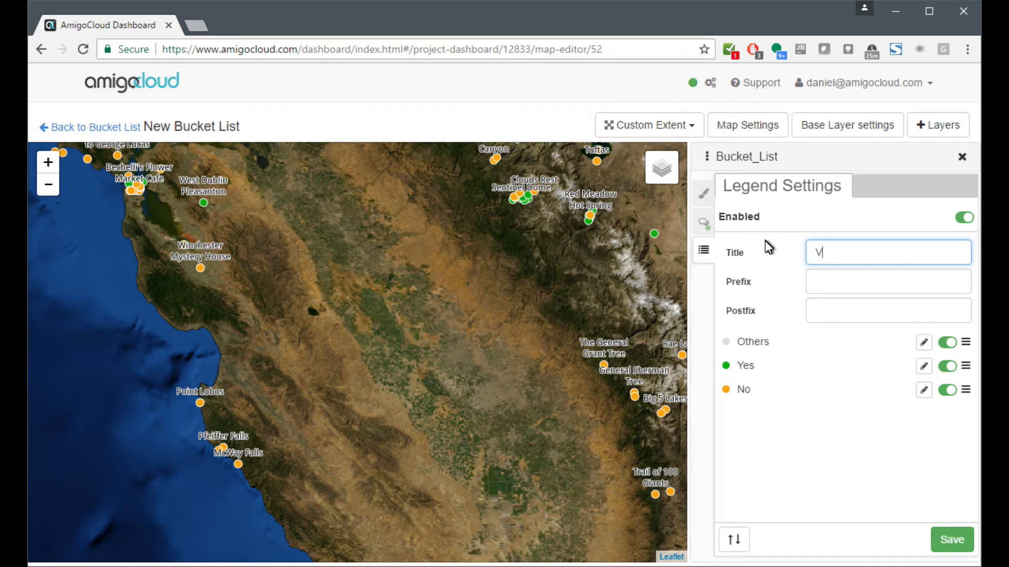
type("Places")
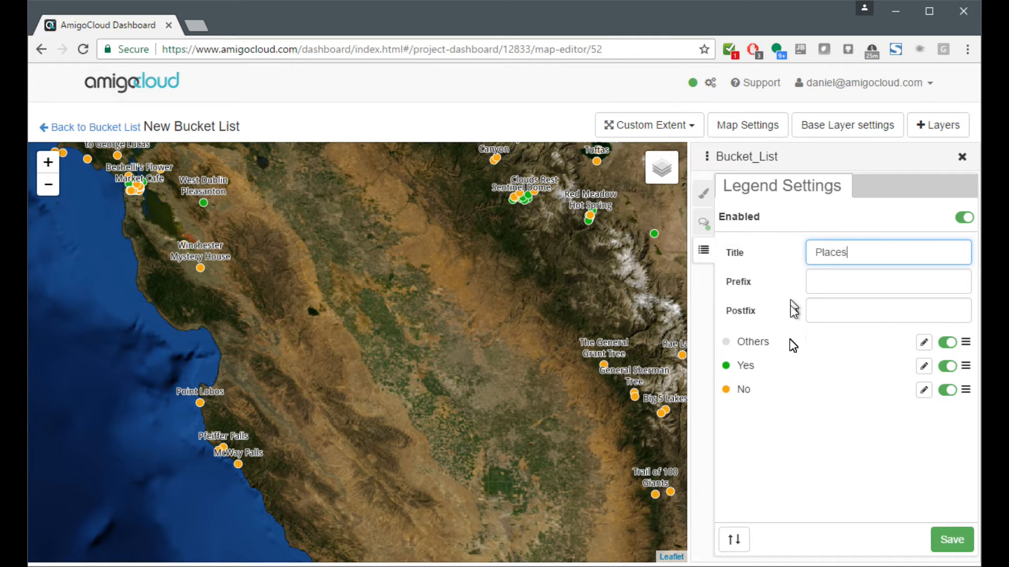
left_click(947, 342)
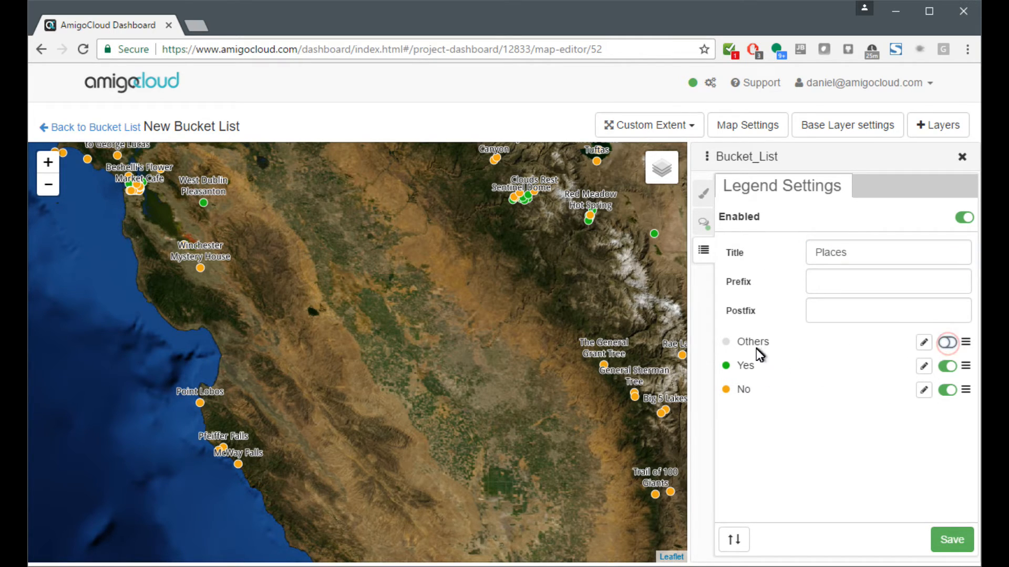
mouse_move(874, 288)
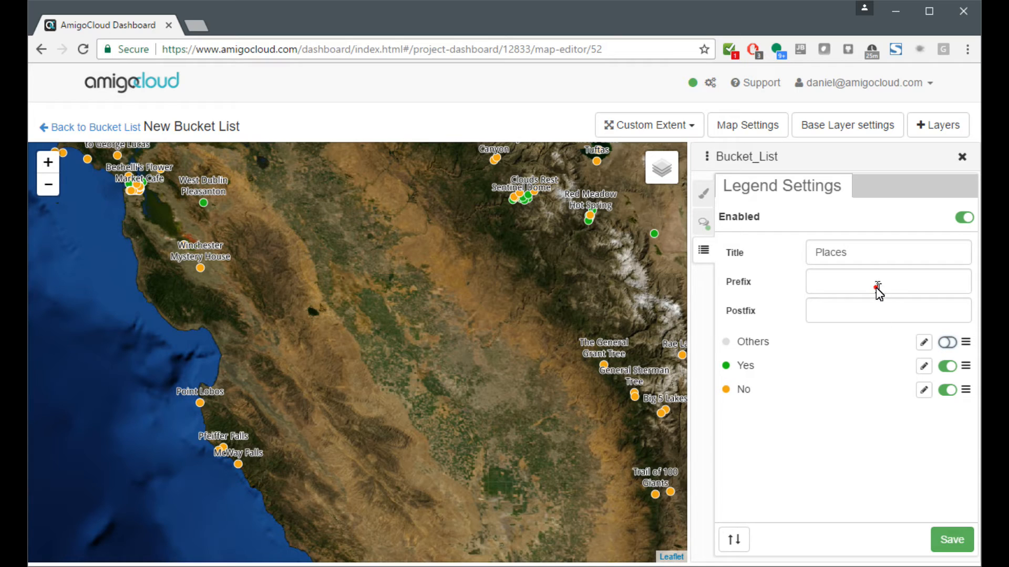
left_click(888, 282)
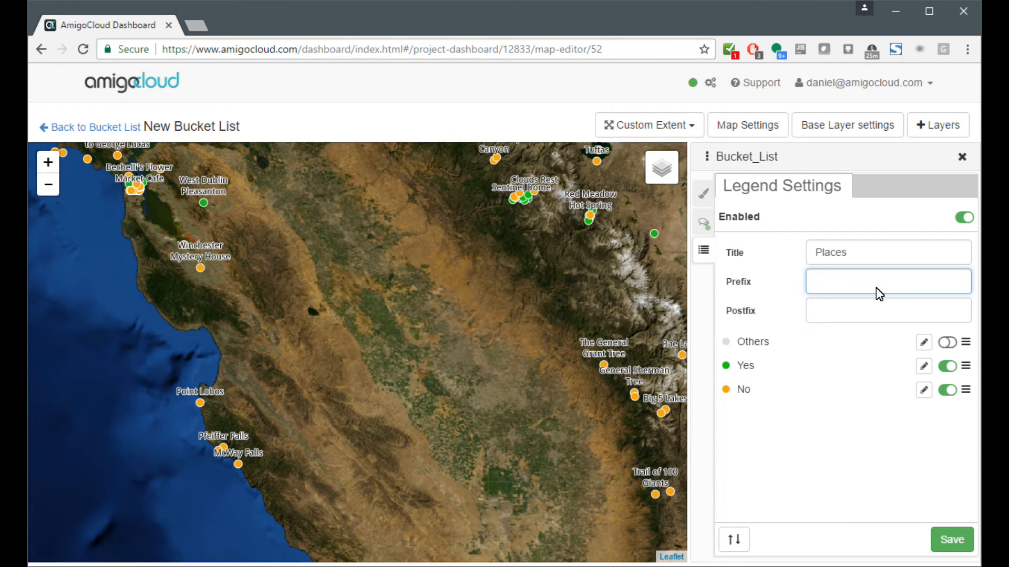
type("Visited? -")
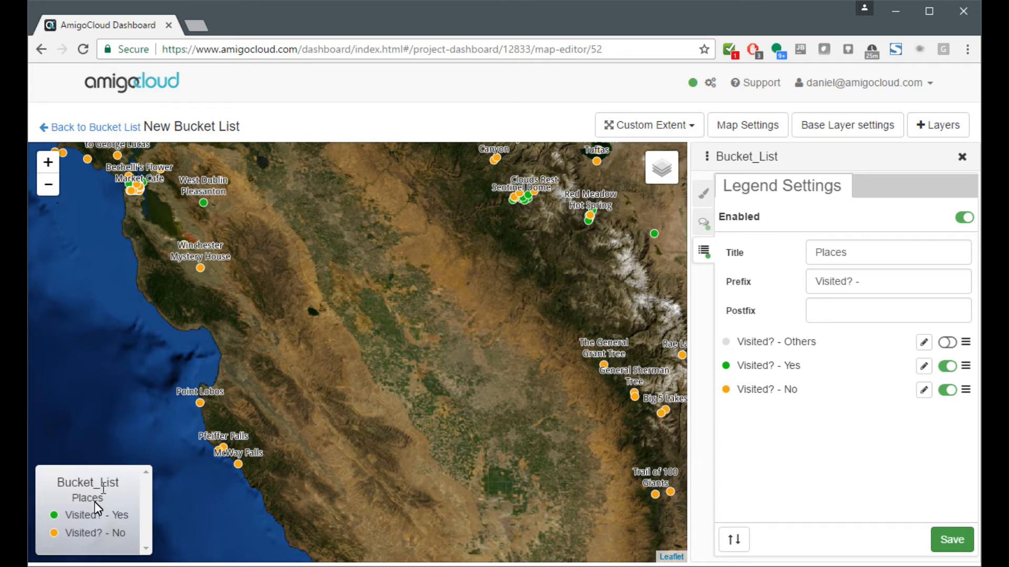
left_click(197, 405)
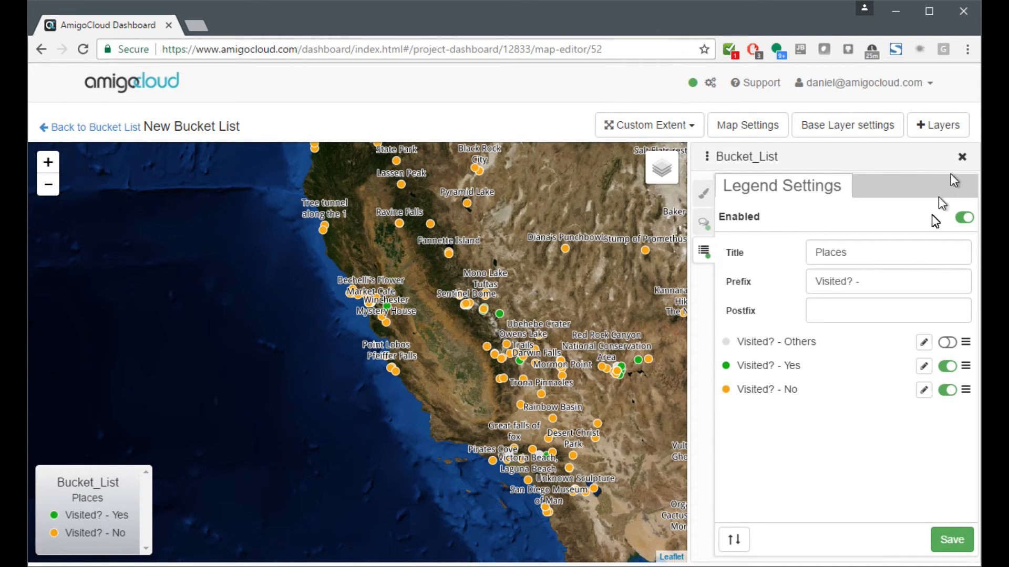
mouse_move(870, 500)
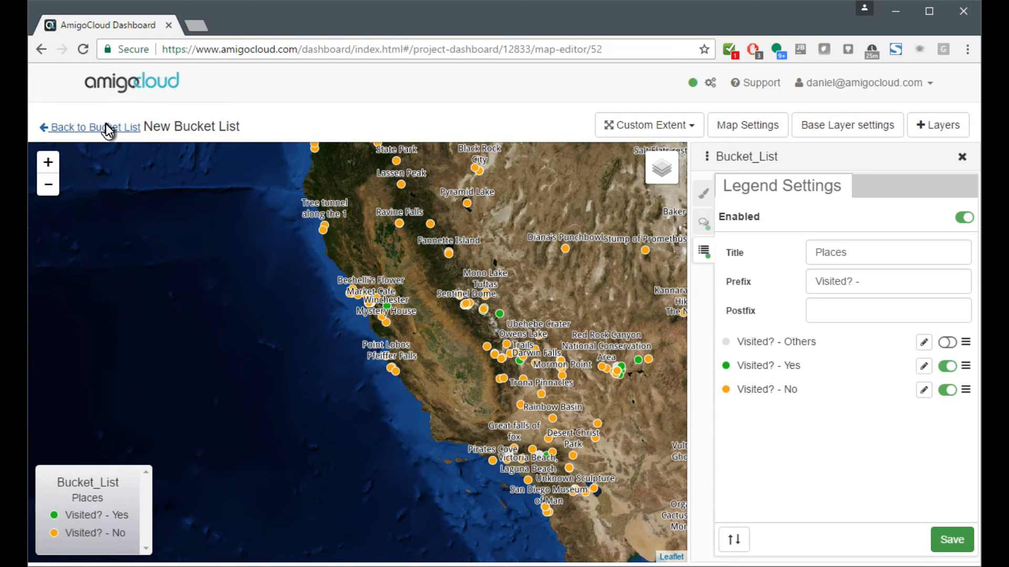
Step: Share New Bucket List from the project and open its public map view
left_click(89, 127)
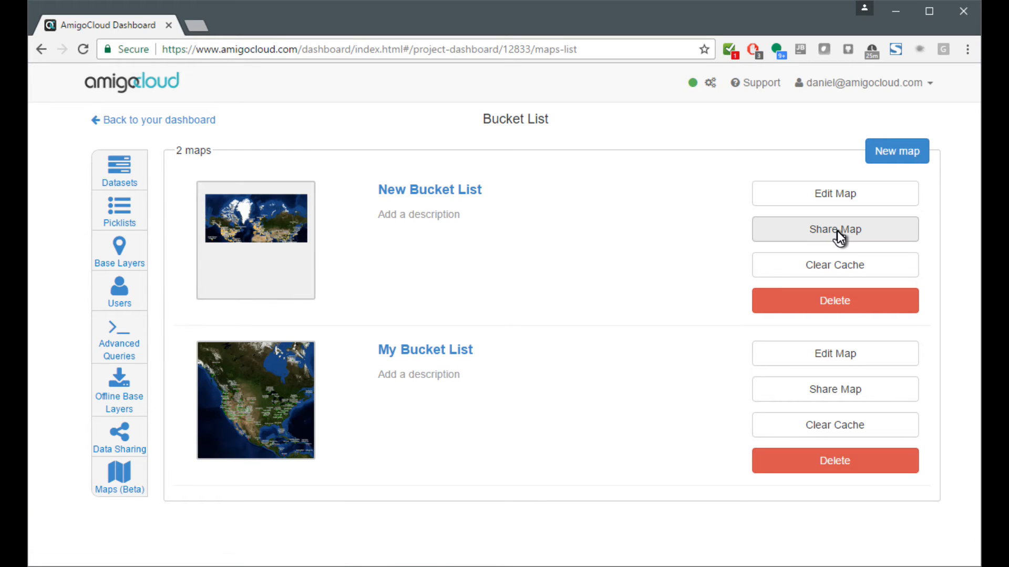
left_click(834, 229)
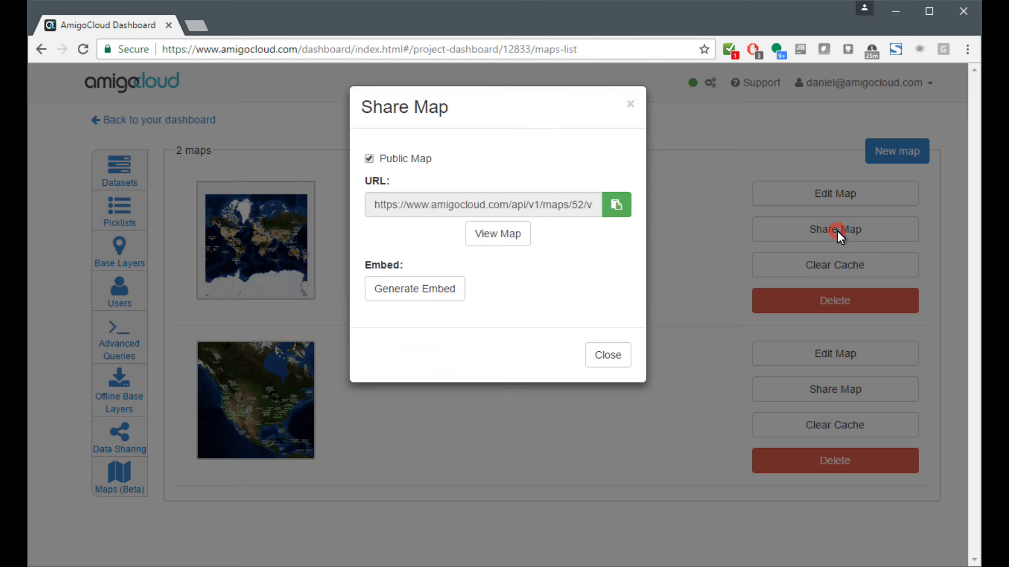
left_click(498, 233)
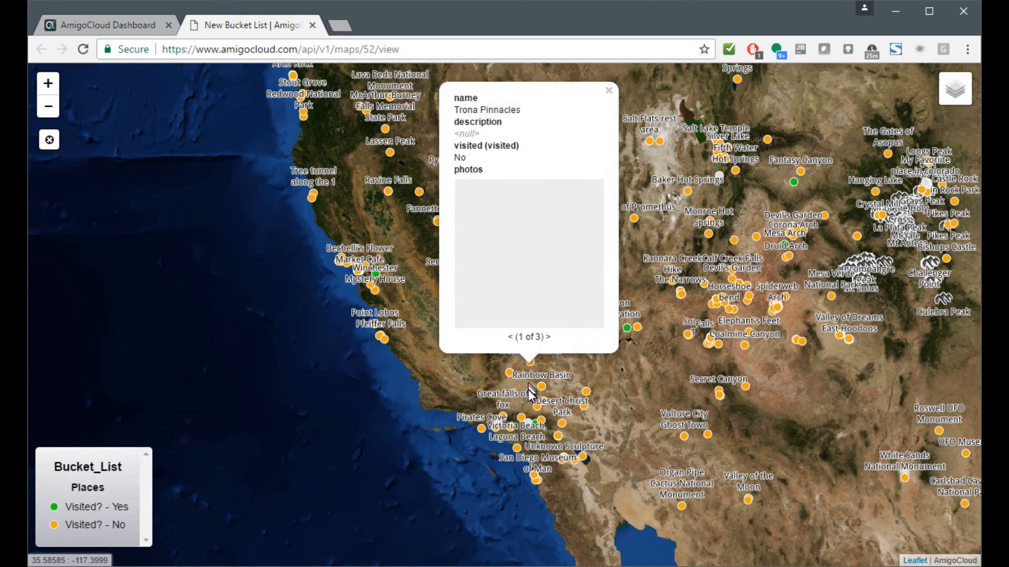
Step: Page through the Trona Pinnacles photos in its popup and dismiss it
left_click(551, 337)
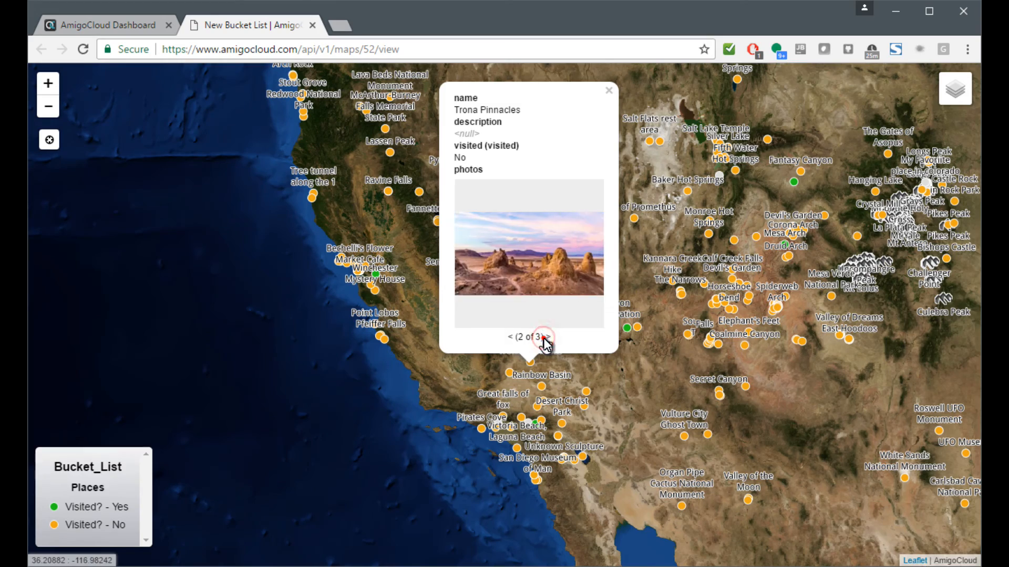
left_click(609, 91)
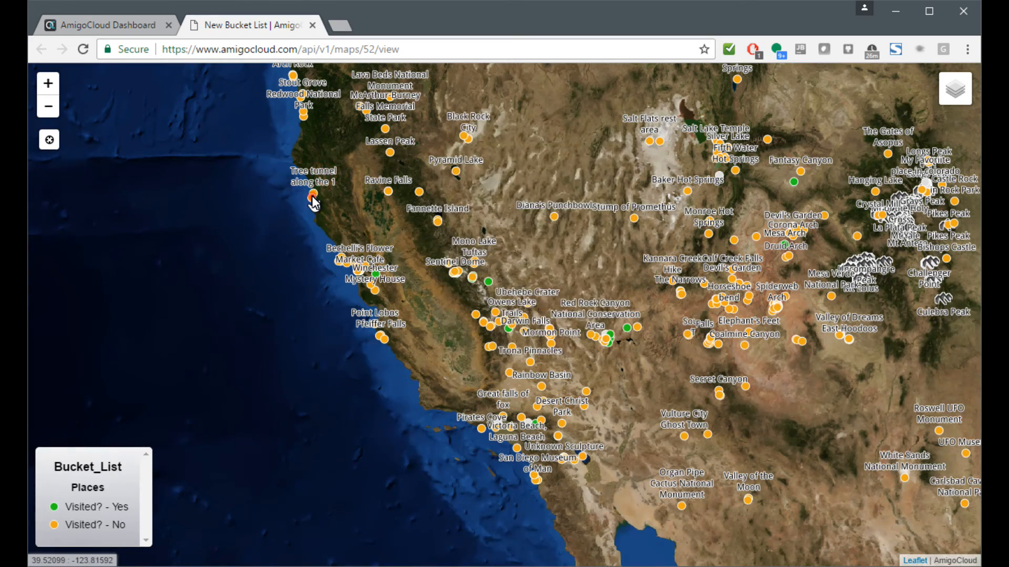
left_click(311, 196)
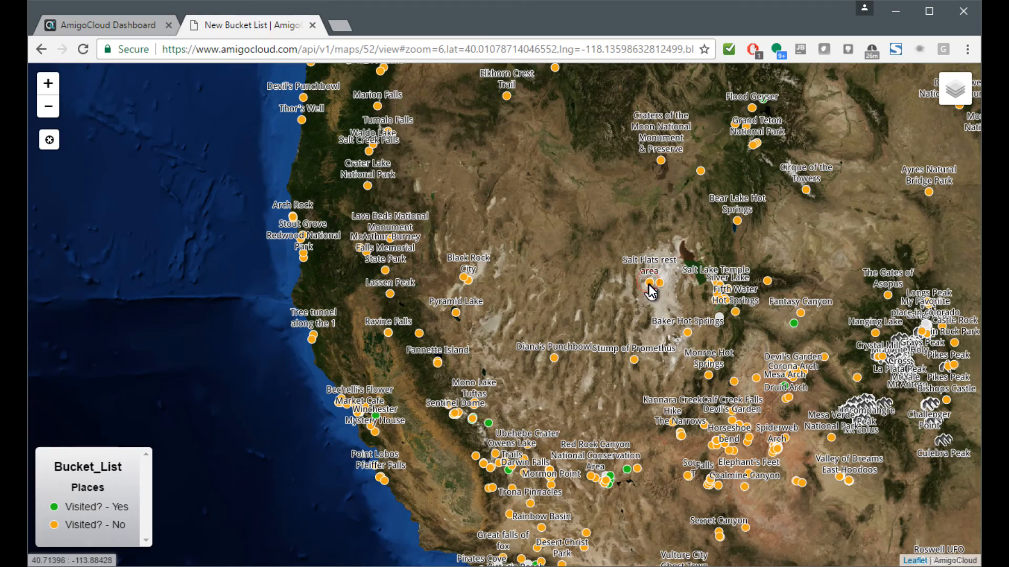
Step: Browse the Salt Flats rest area gallery forward and back, then dismiss it
left_click(647, 288)
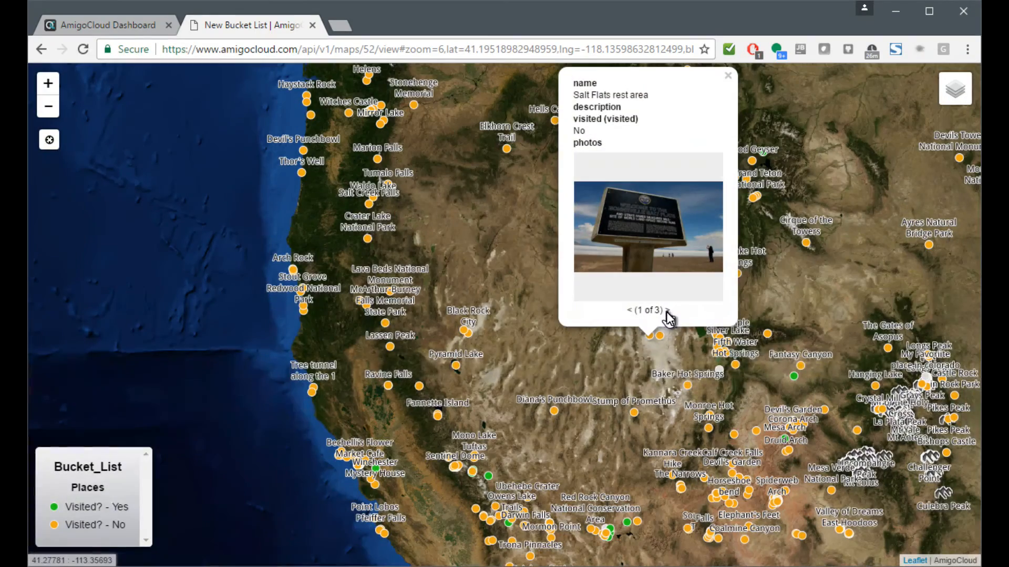
left_click(669, 311)
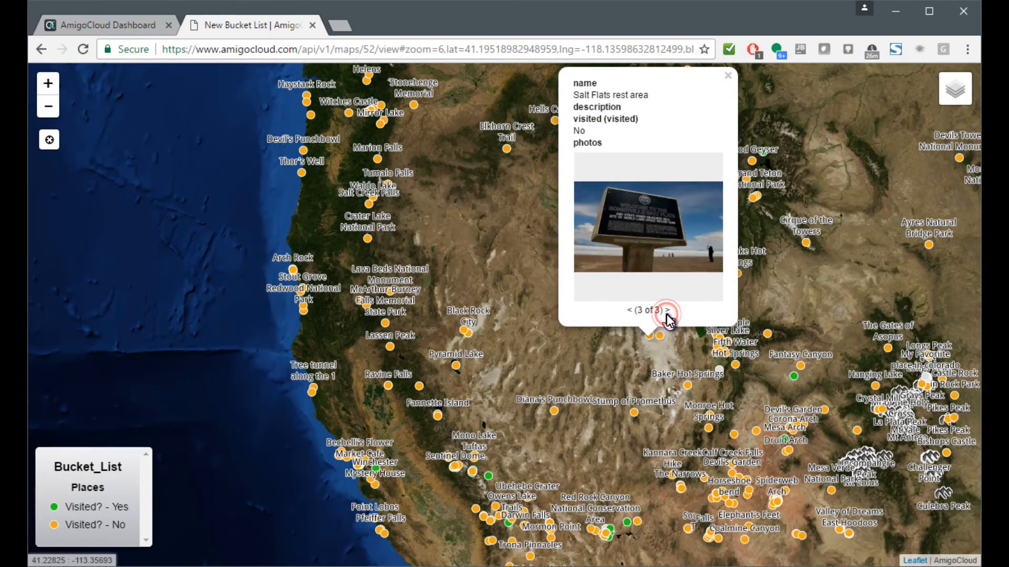
left_click(629, 313)
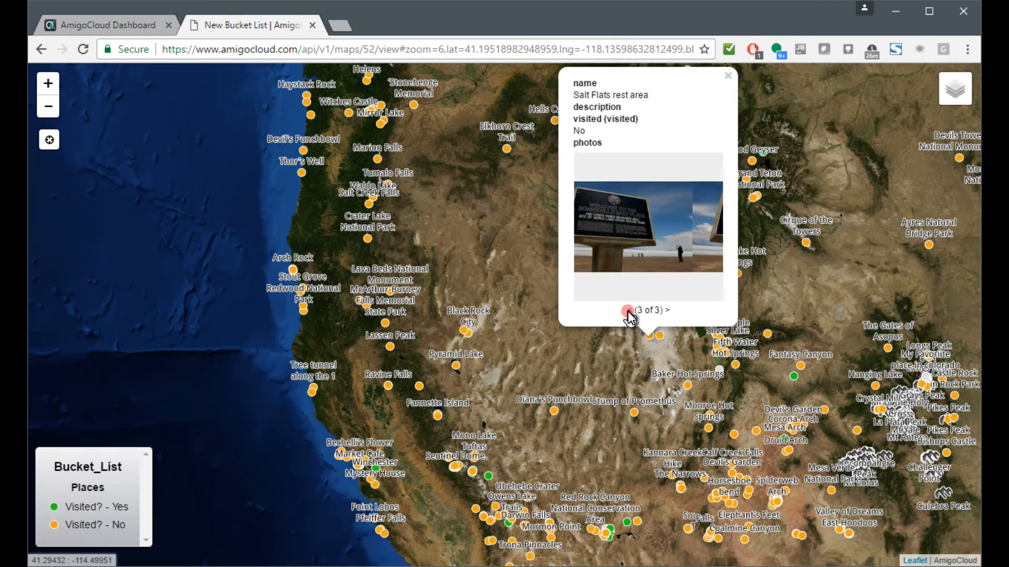
left_click(727, 76)
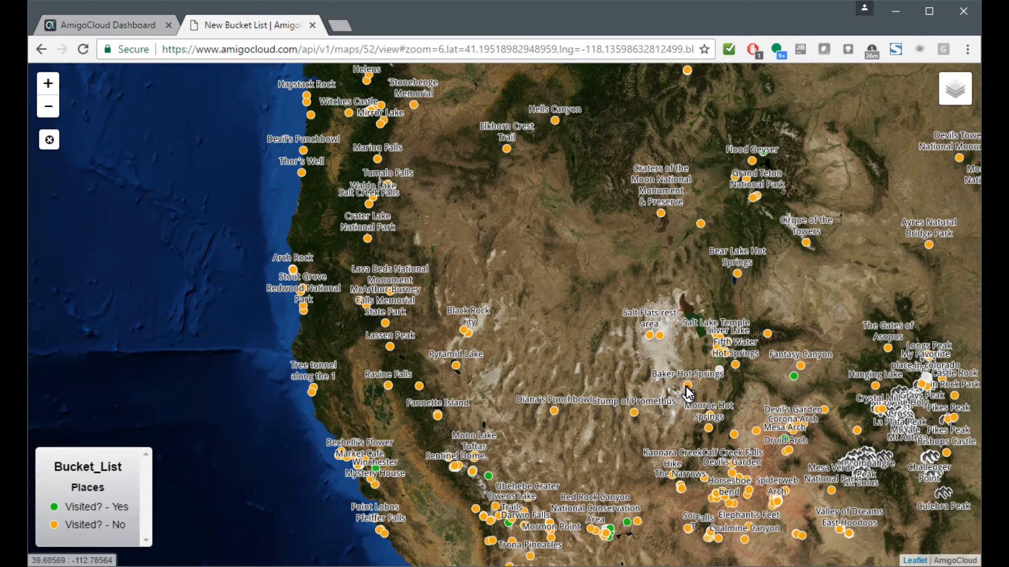
Step: View the Baker Hot Springs popup and advance to its next photo
left_click(687, 391)
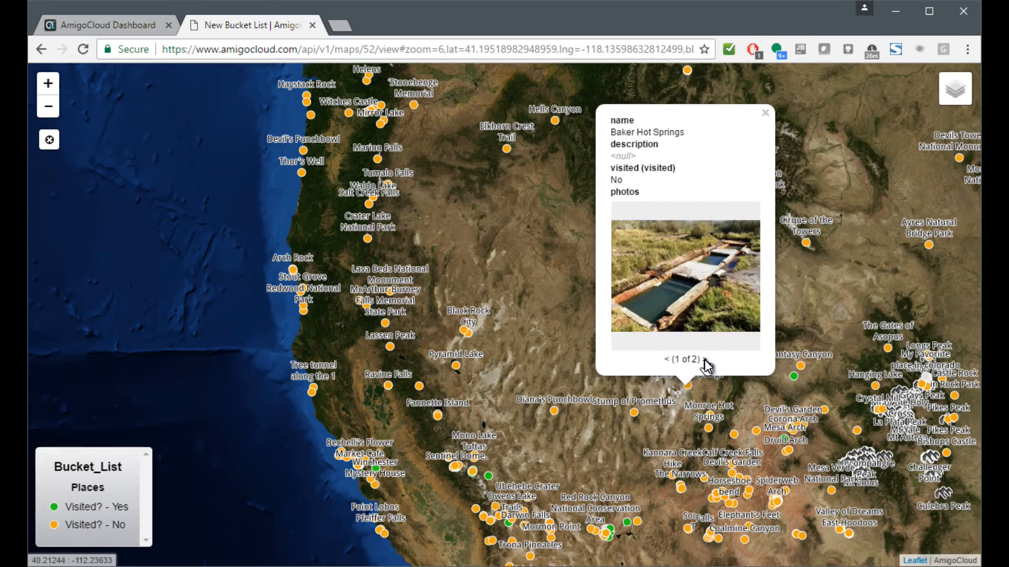
left_click(704, 359)
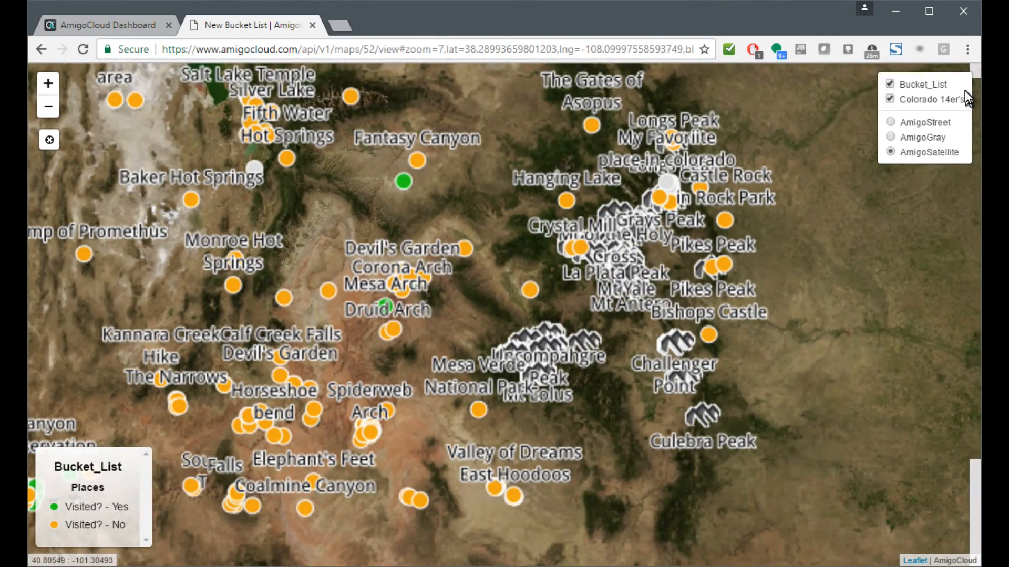
Step: Switch the shared map's base layer from satellite imagery to AmigoGray
left_click(890, 122)
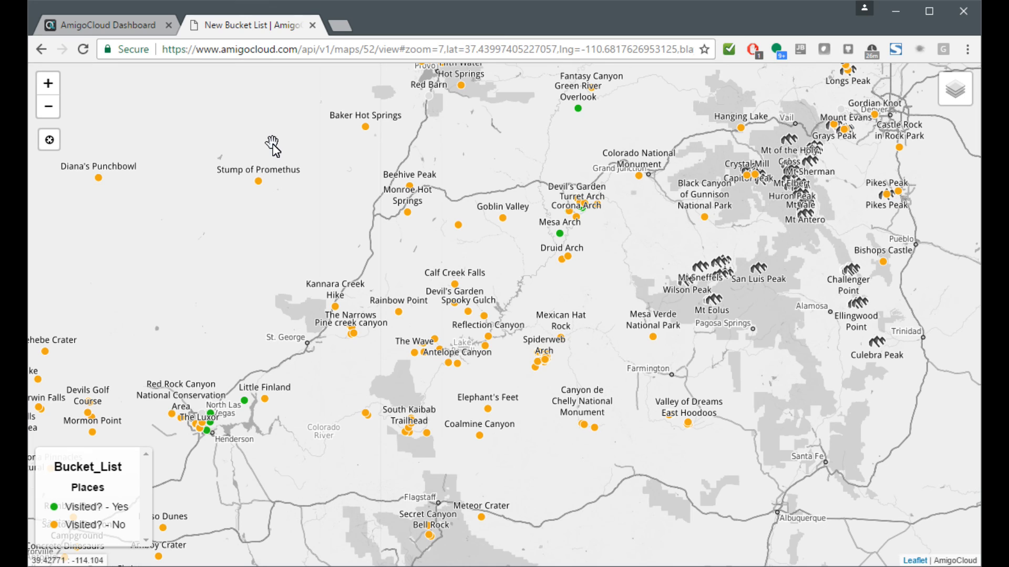
mouse_move(166, 80)
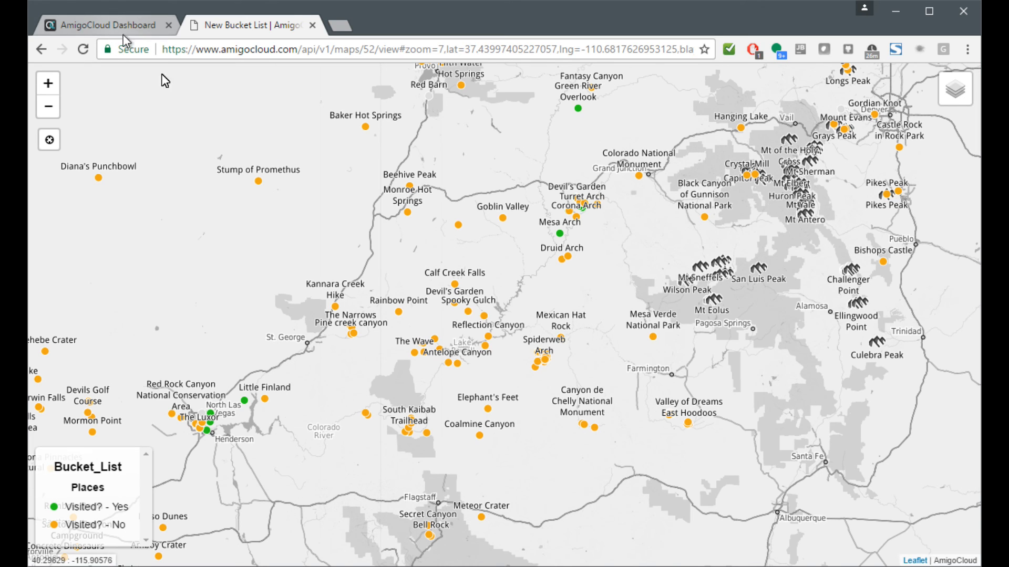